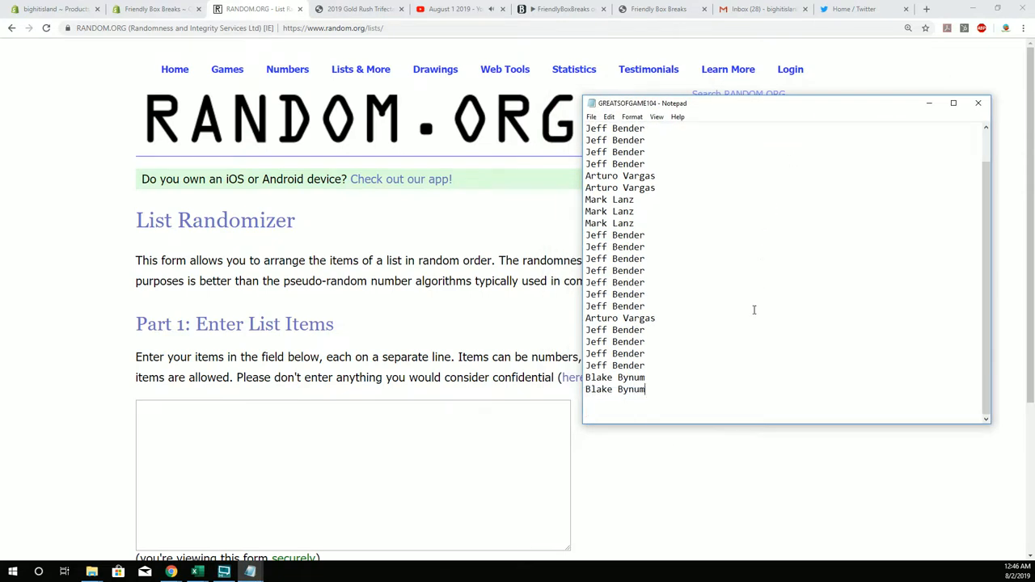
{"action": "mouse_move", "coordinate": [785, 230]}
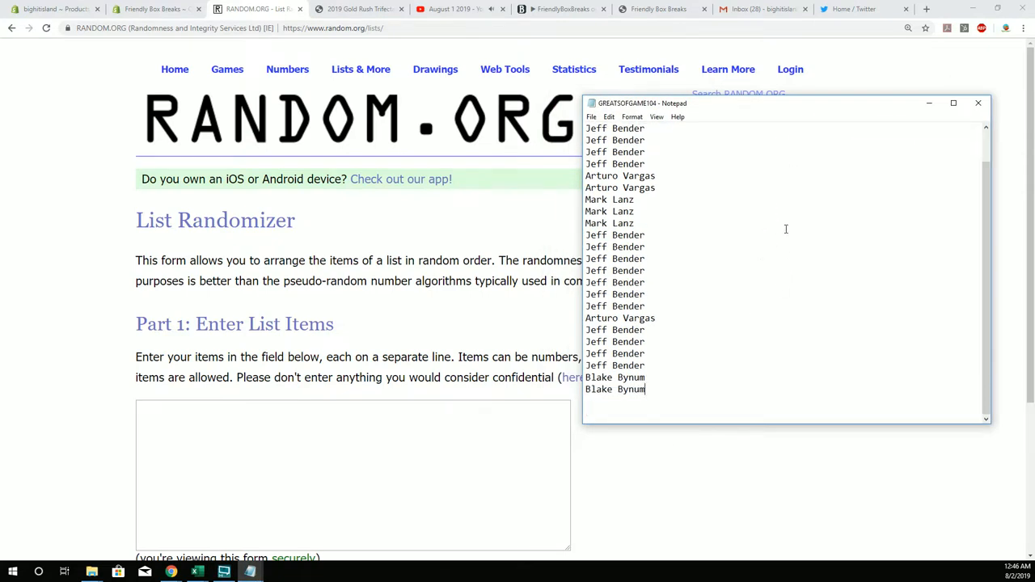
Open the GREATSOFGAME105 product page and copy its player checklist into the notes
{"action": "left_click", "coordinate": [356, 9]}
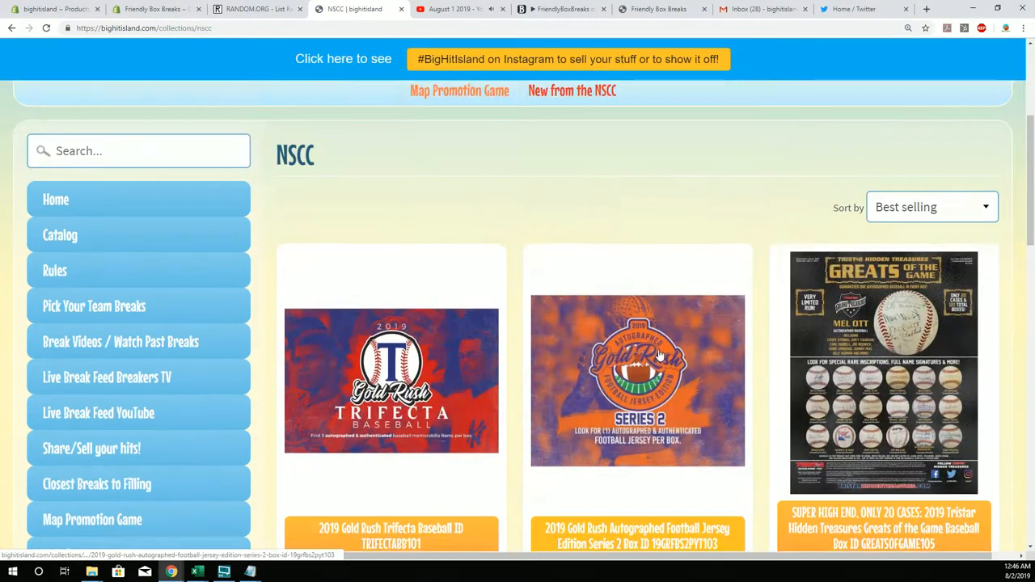
{"action": "left_click", "coordinate": [882, 372]}
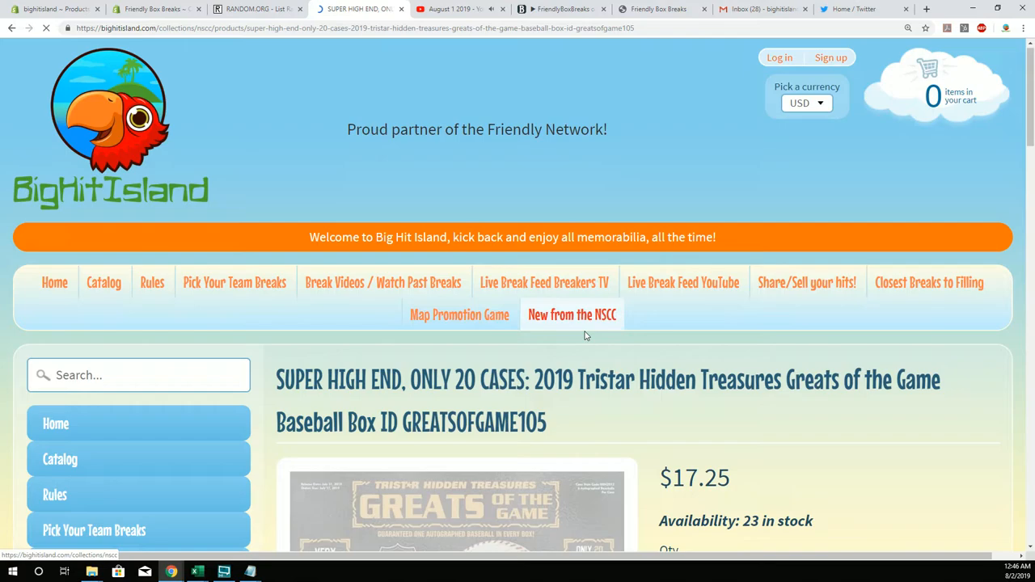
{"action": "scroll", "scroll_direction": "down", "scroll_amount": 3}
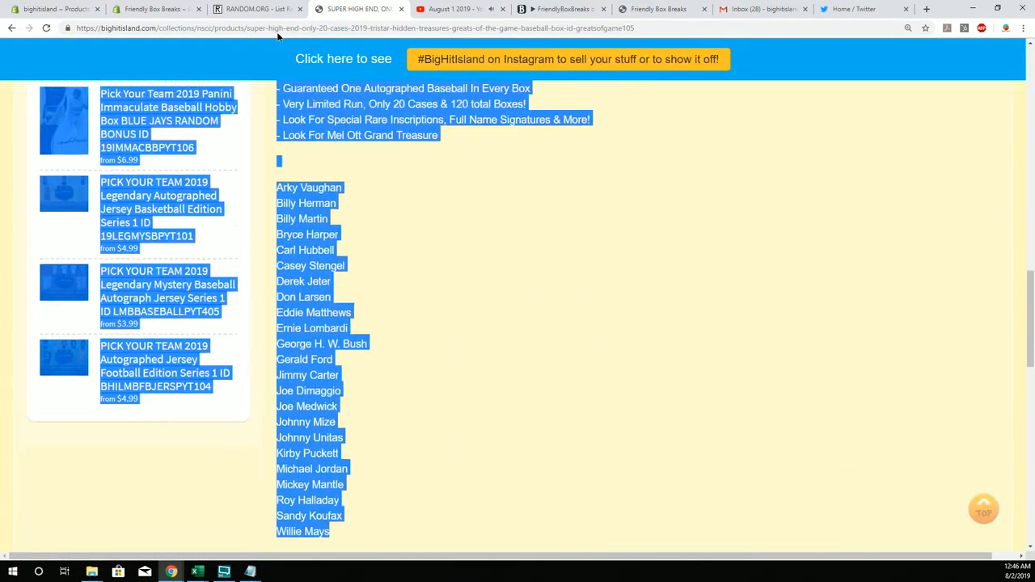
{"action": "right_click", "coordinate": [309, 296]}
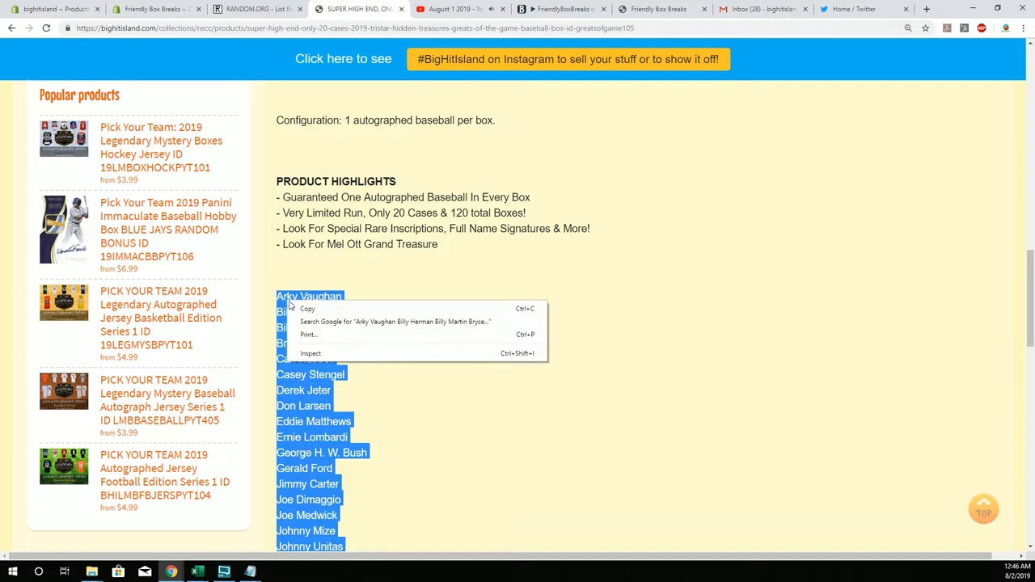
{"action": "left_click", "coordinate": [255, 9]}
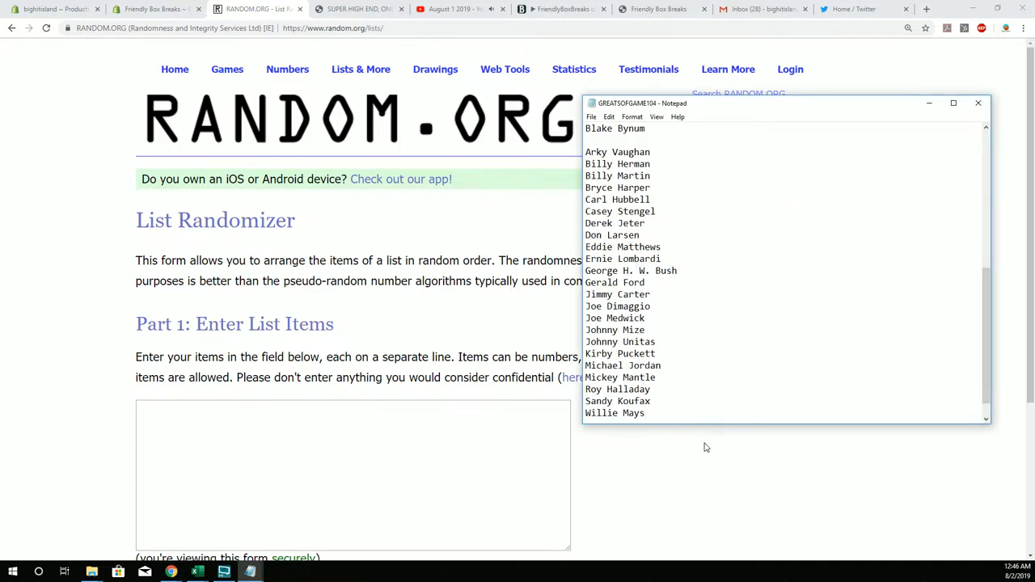
Reshuffle the 23 player names several times and copy the final order
{"action": "left_click_drag", "start_coordinate": [619, 223], "coordinate": [644, 413]}
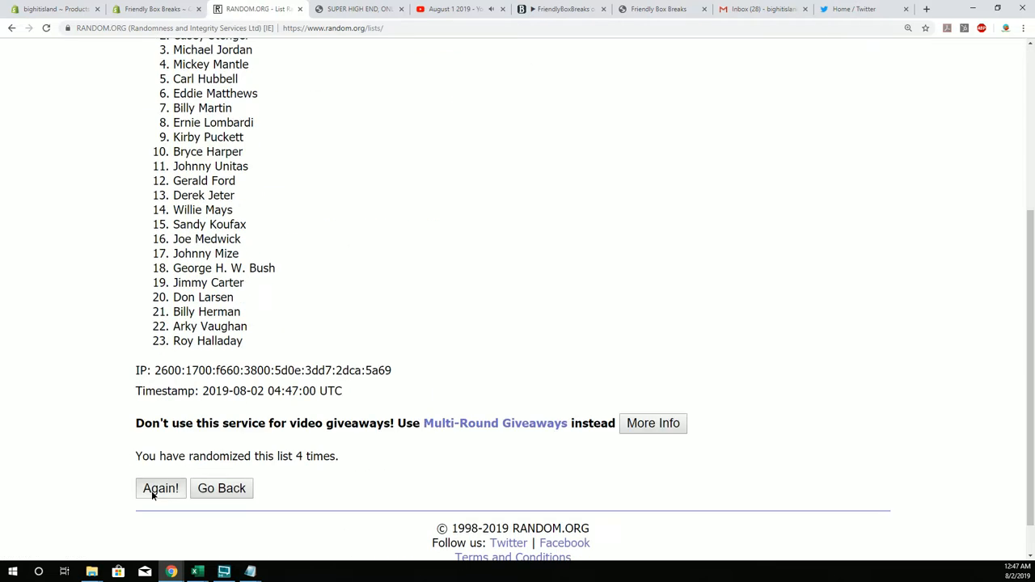
{"action": "left_click", "coordinate": [160, 487]}
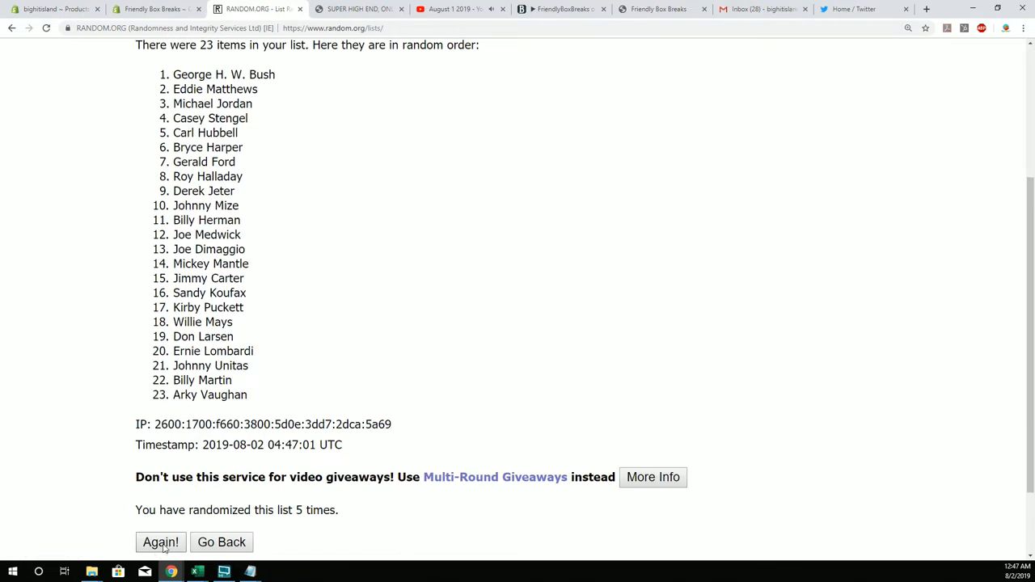
{"action": "left_click", "coordinate": [160, 542]}
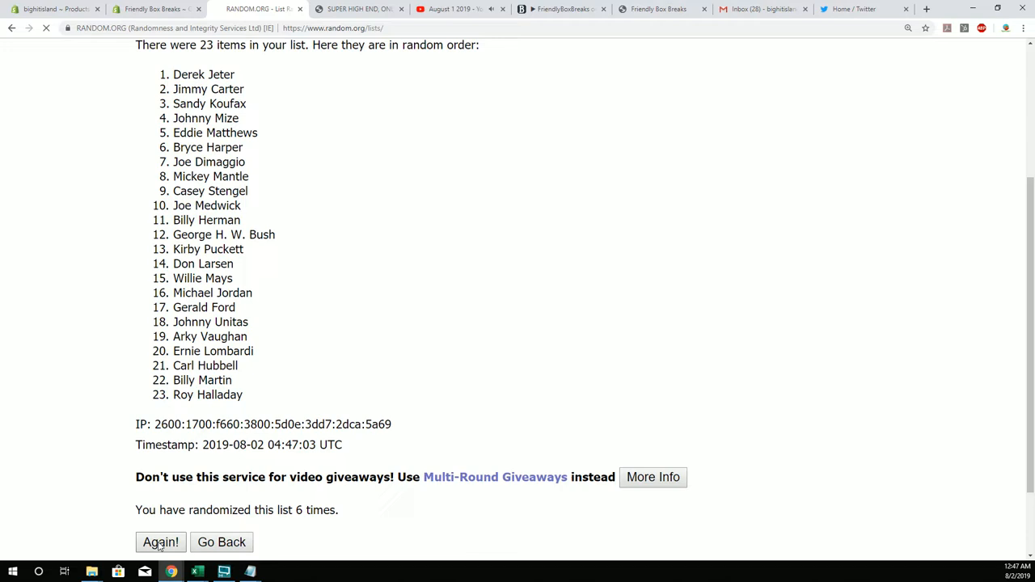
{"action": "left_click", "coordinate": [160, 542]}
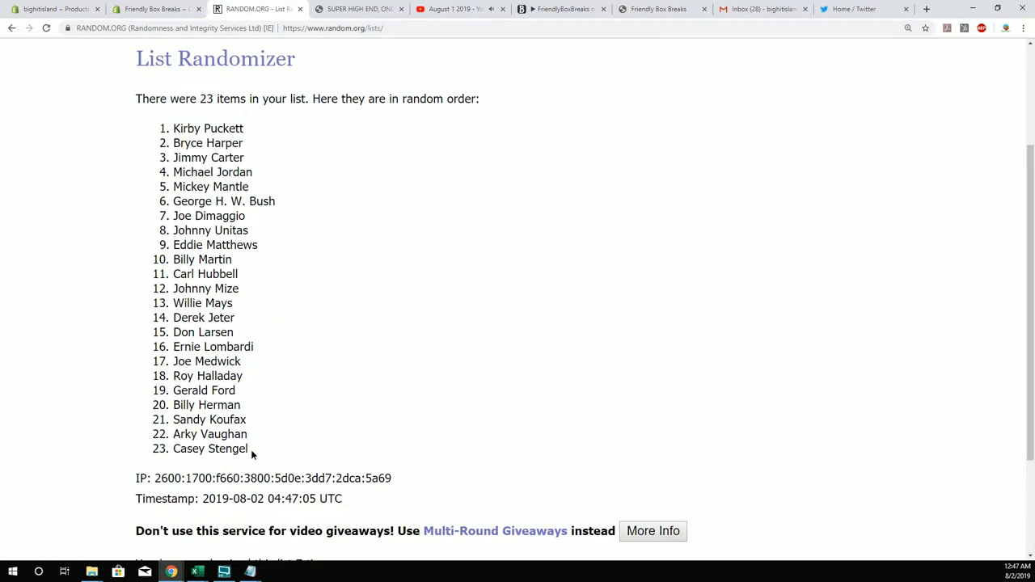
{"action": "left_click_drag", "start_coordinate": [173, 128], "coordinate": [250, 449]}
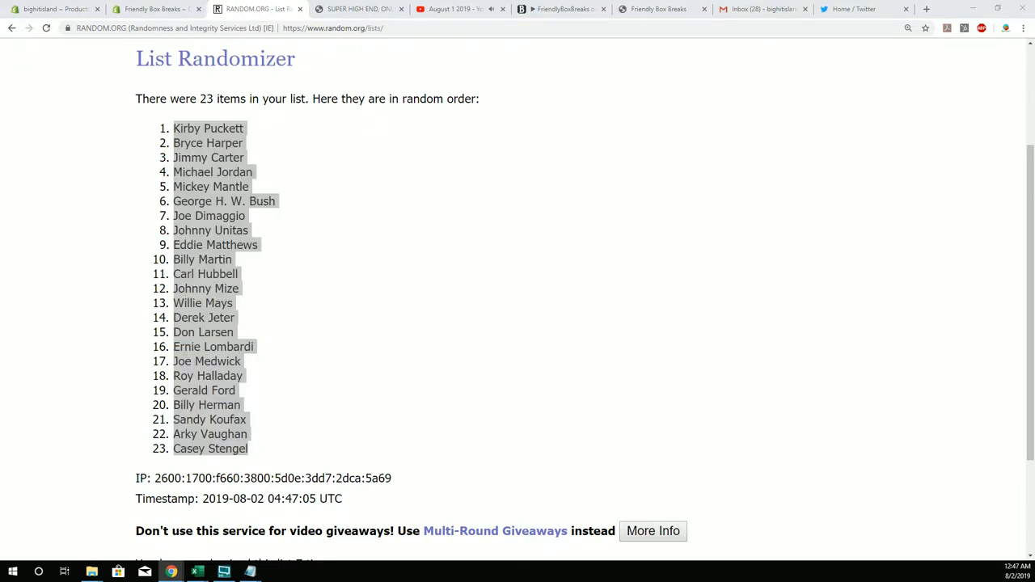
{"action": "left_click", "coordinate": [196, 571]}
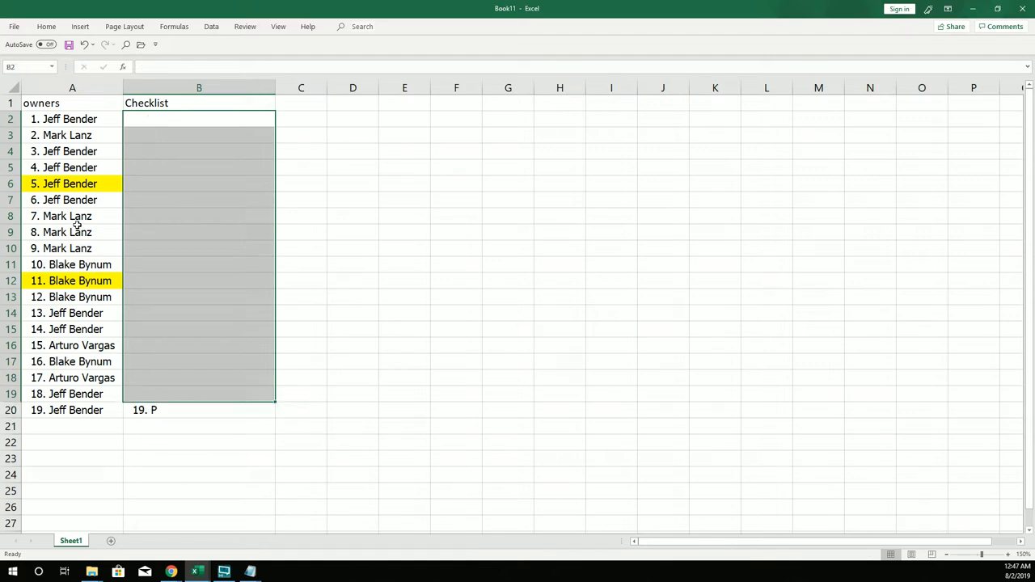
Paste the 23 shuffled players into the Checklist column and set A6 and A12 to No Fill
{"action": "left_click_drag", "start_coordinate": [72, 119], "coordinate": [72, 410]}
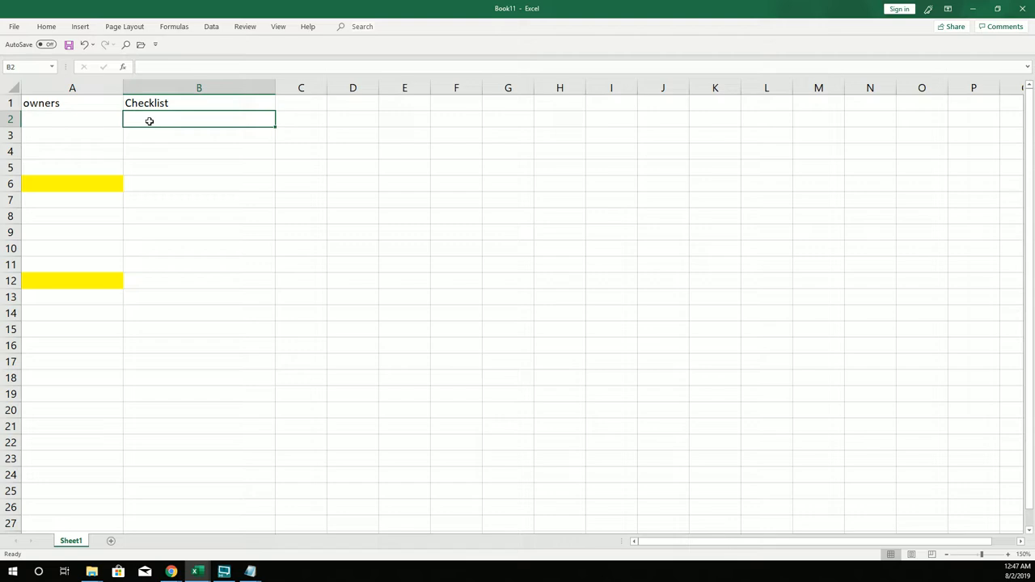
{"action": "key", "text": "ctrl+v"}
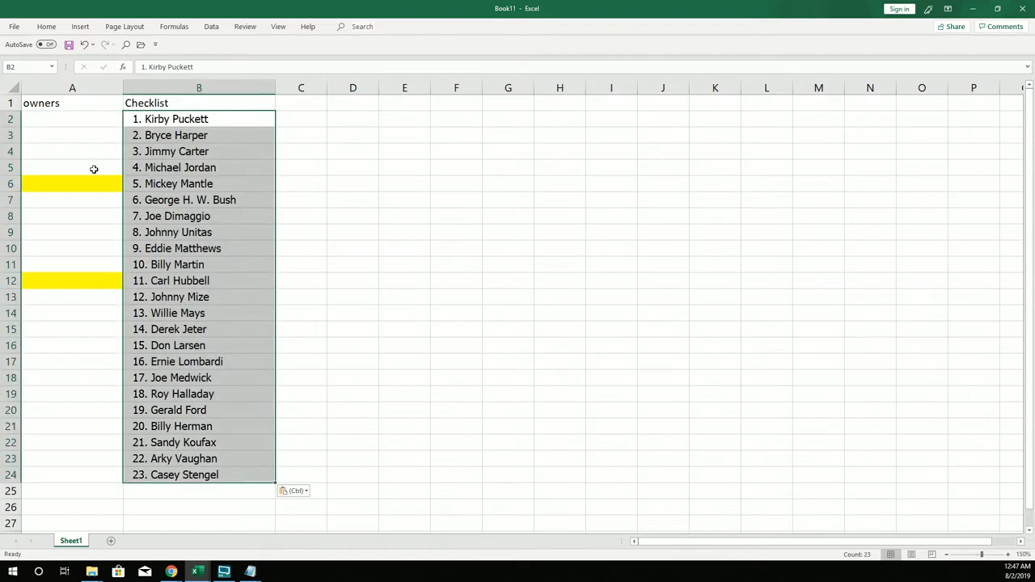
{"action": "left_click", "coordinate": [72, 183]}
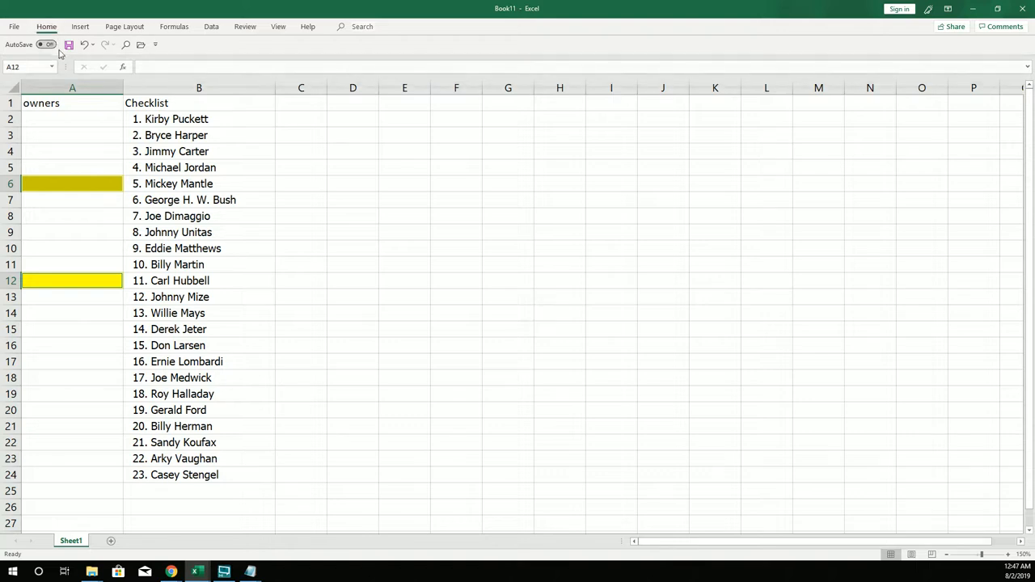
{"action": "left_click", "coordinate": [182, 64]}
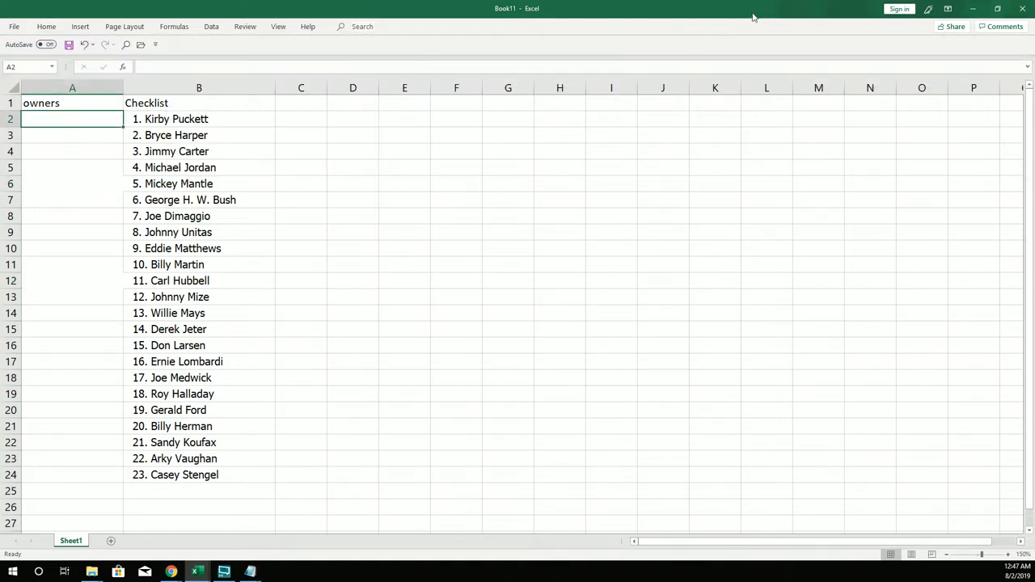
{"action": "left_click", "coordinate": [257, 9]}
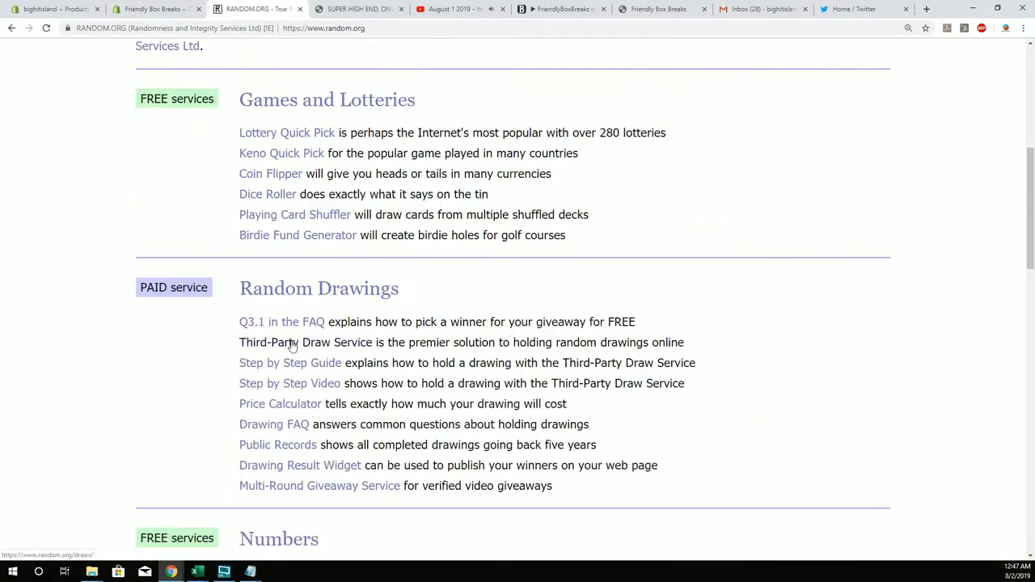
In the List Randomizer, reshuffle the 23 owner names repeatedly and copy the result
{"action": "scroll", "scroll_direction": "down", "scroll_amount": 3}
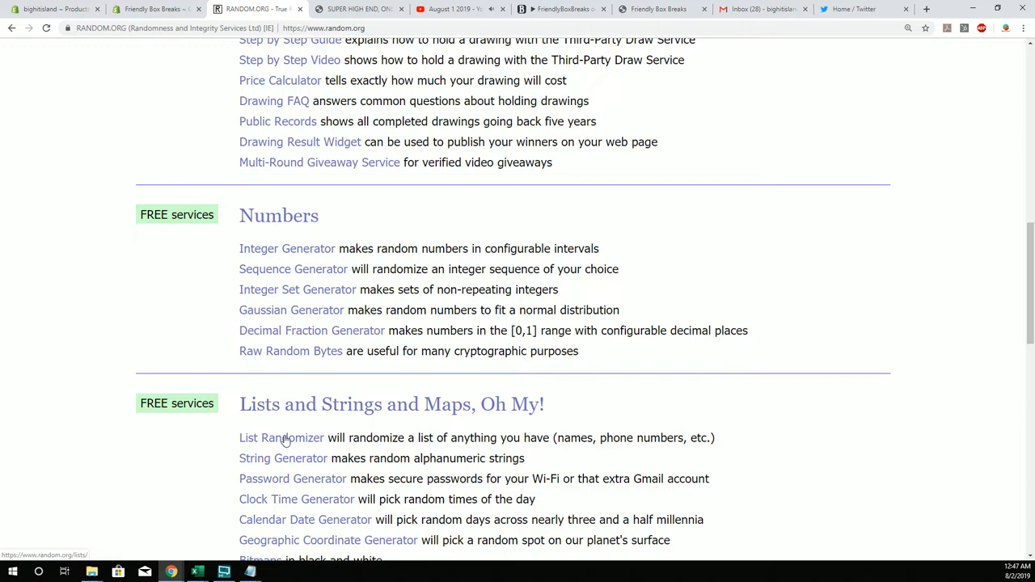
{"action": "left_click", "coordinate": [281, 437]}
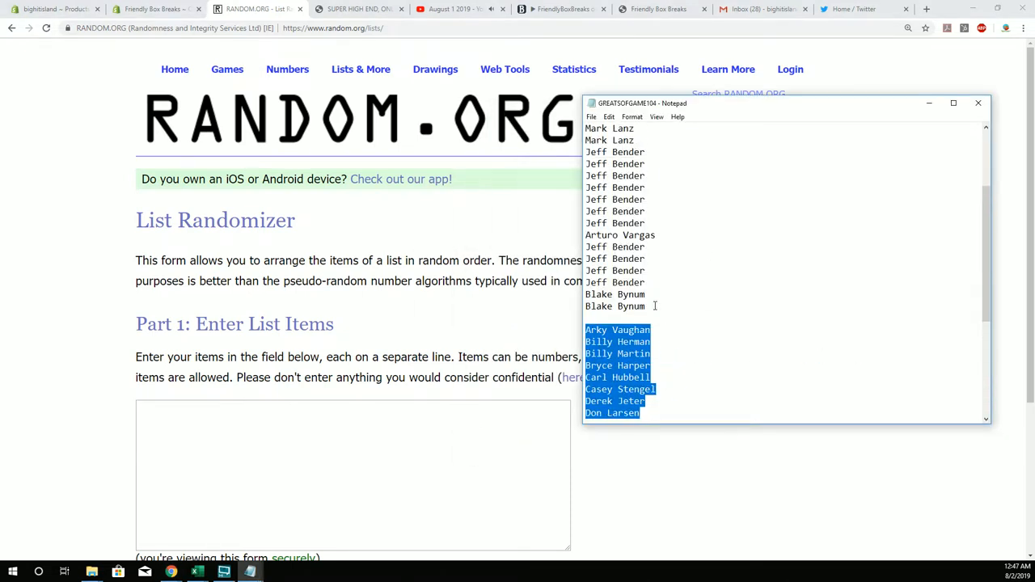
{"action": "scroll", "scroll_direction": "up", "scroll_amount": 3}
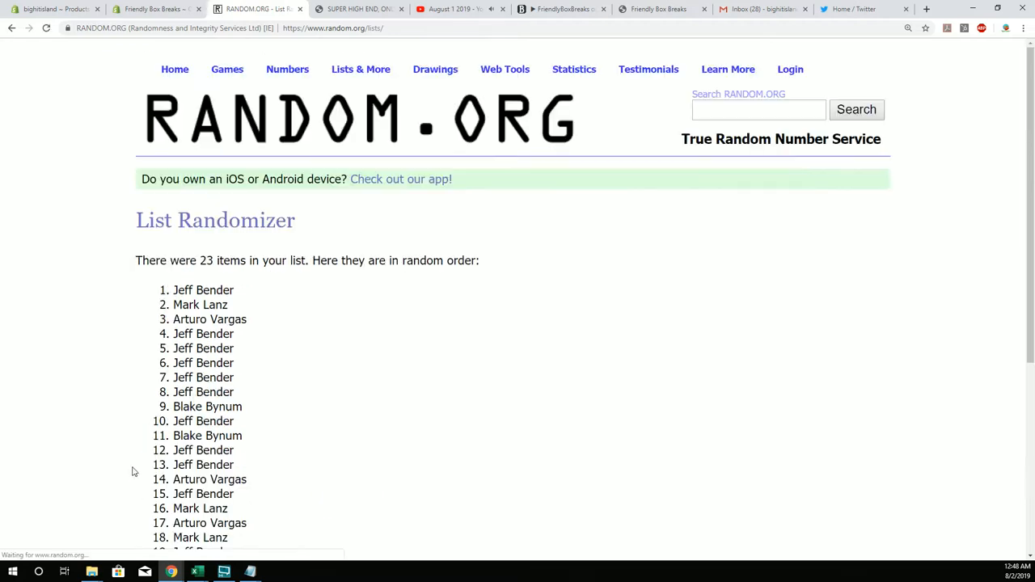
{"action": "scroll", "scroll_direction": "down", "scroll_amount": 3}
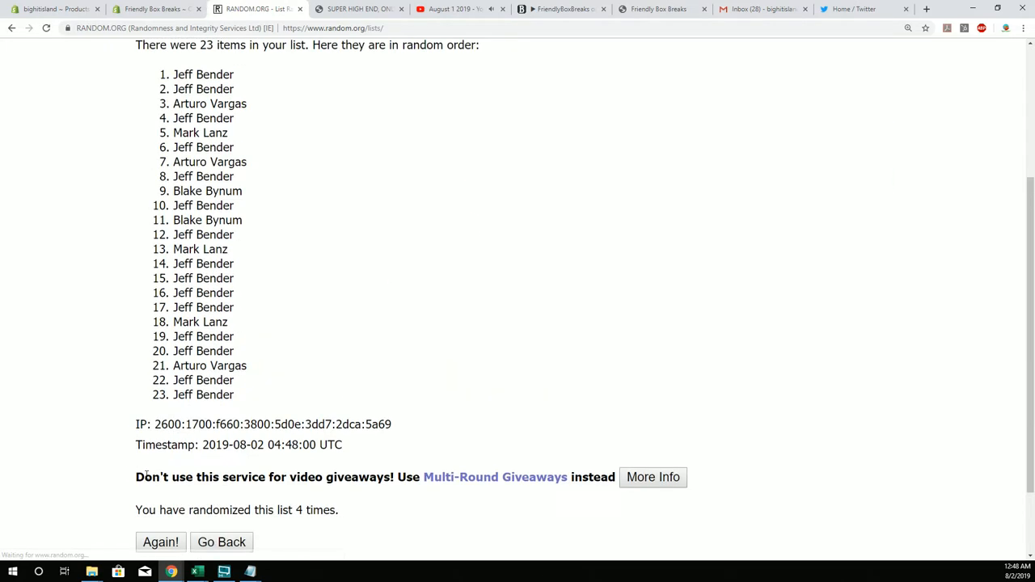
{"action": "left_click", "coordinate": [160, 542]}
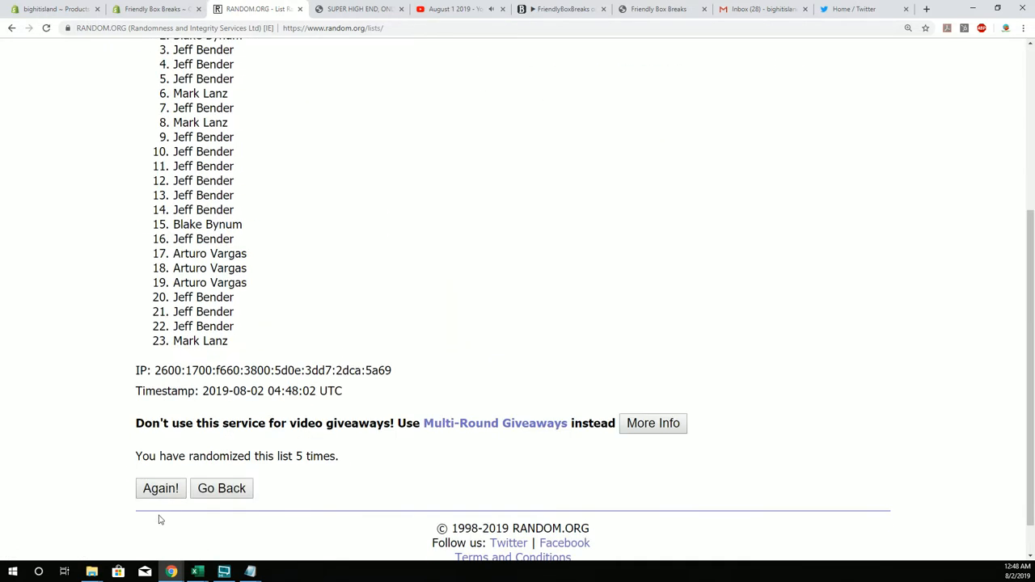
{"action": "left_click", "coordinate": [160, 487]}
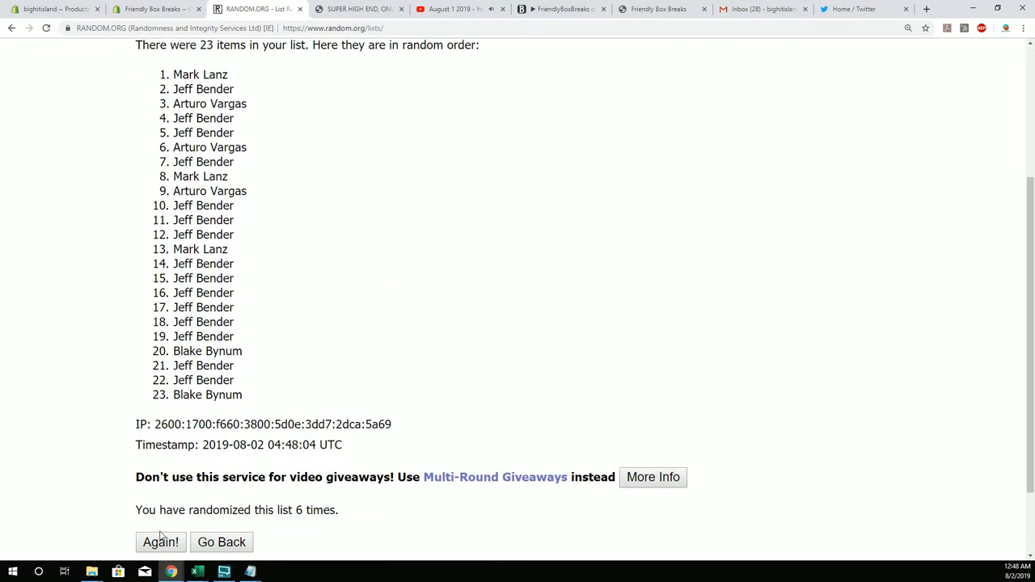
{"action": "left_click", "coordinate": [160, 541]}
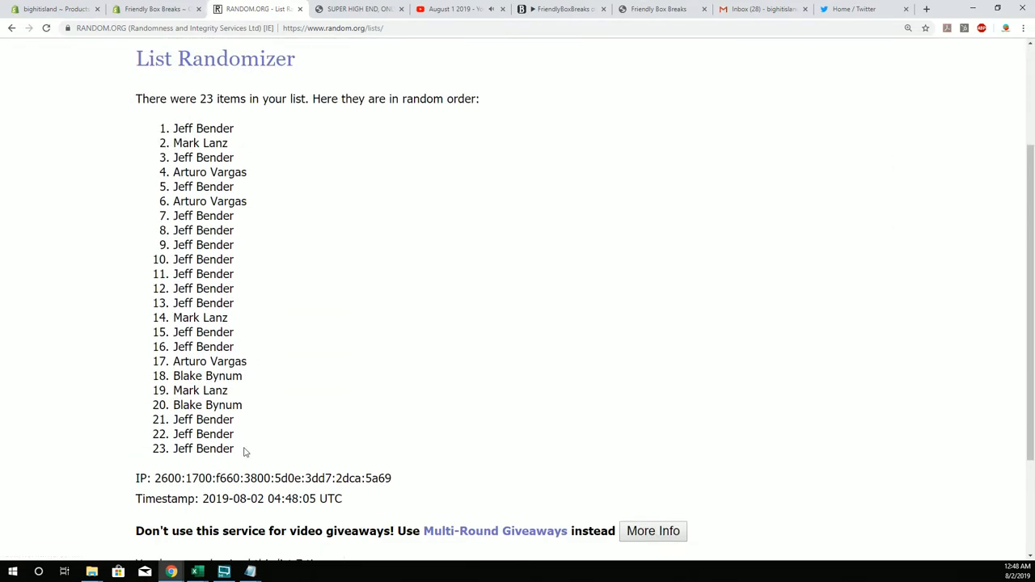
{"action": "right_click", "coordinate": [204, 186]}
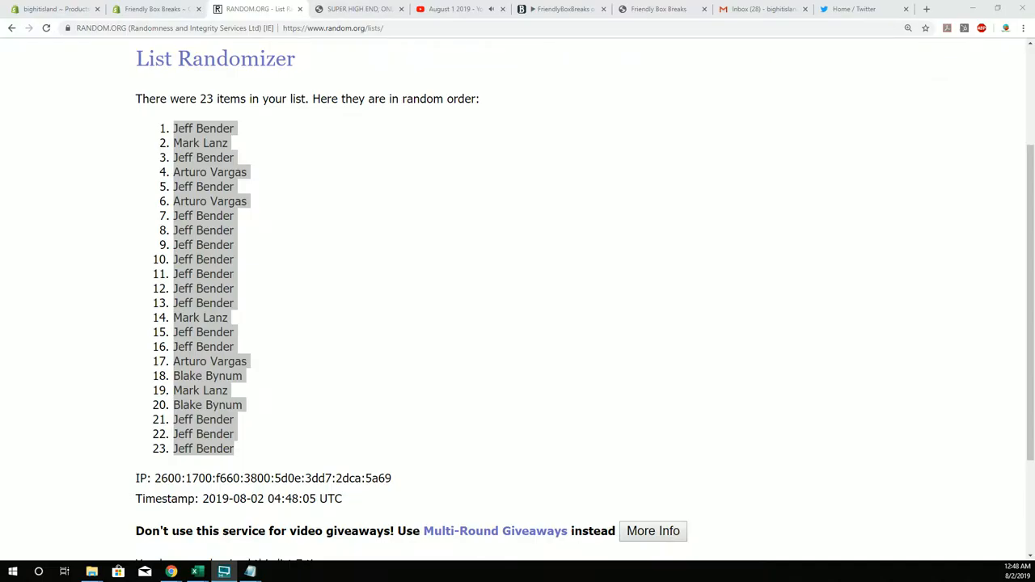
Try pasting the owner names into A2:A24, and widen column C
{"action": "left_click", "coordinate": [196, 572]}
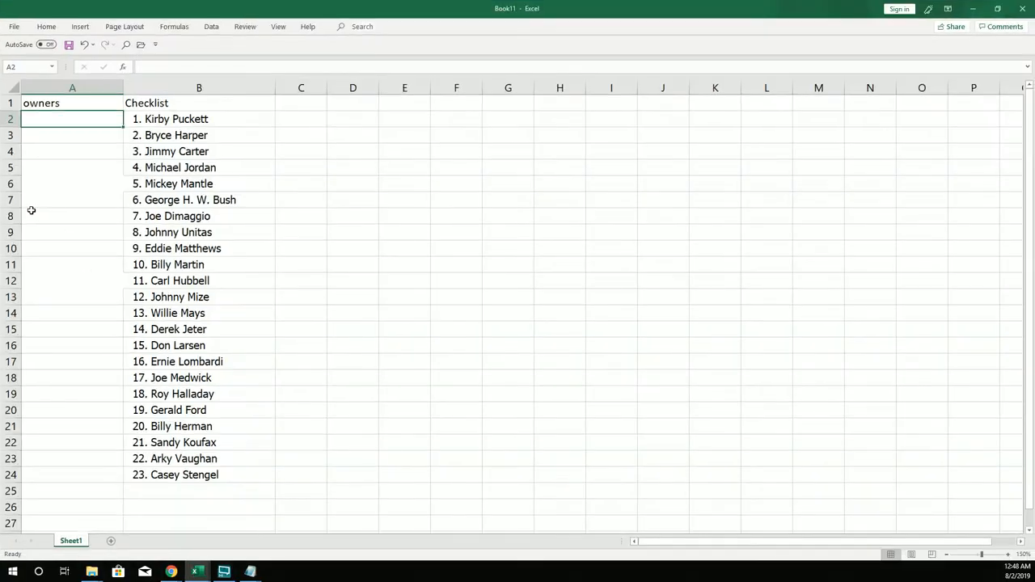
{"action": "right_click", "coordinate": [72, 119]}
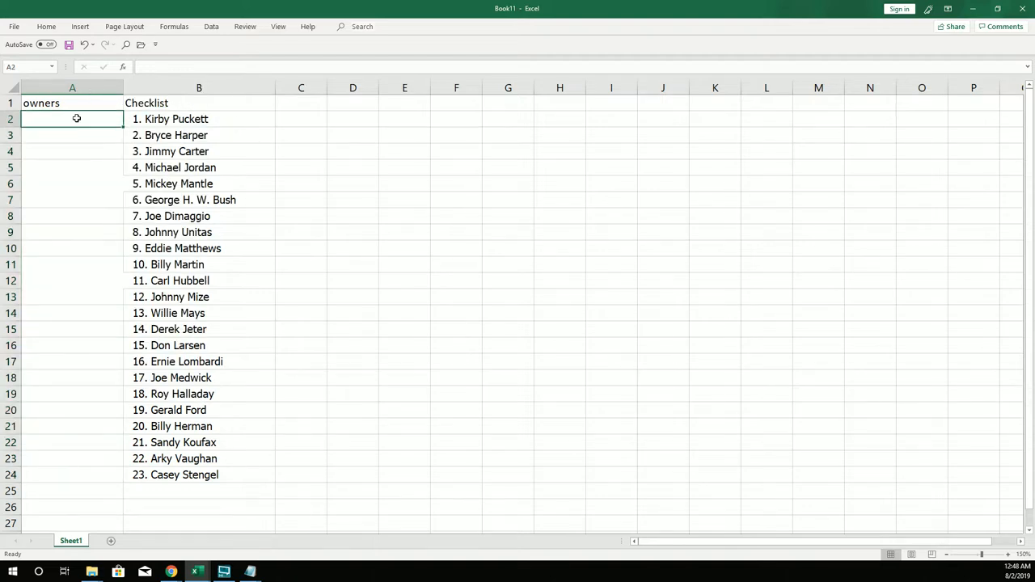
{"action": "left_click_drag", "start_coordinate": [71, 119], "coordinate": [72, 475]}
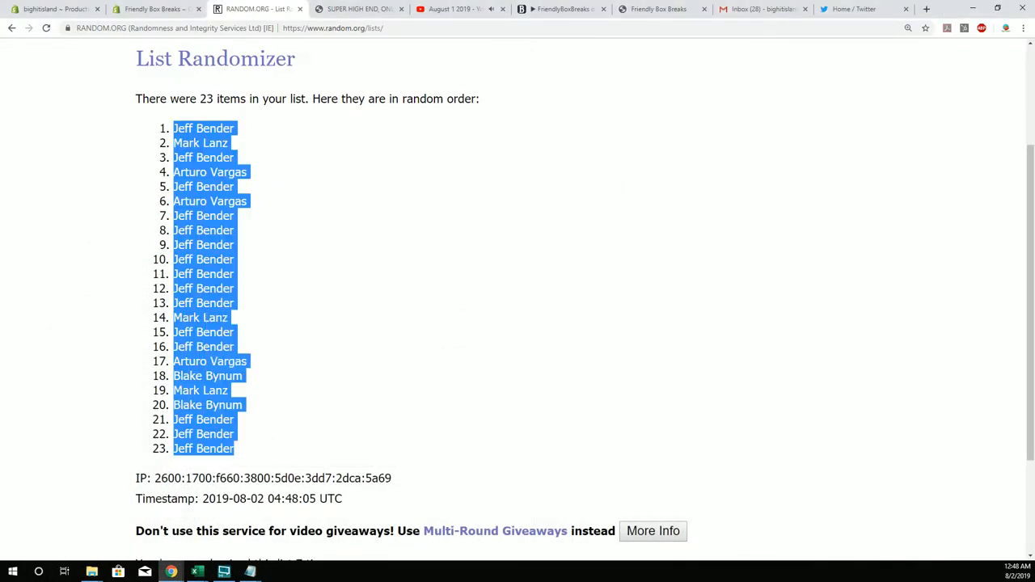
{"action": "left_click", "coordinate": [197, 572]}
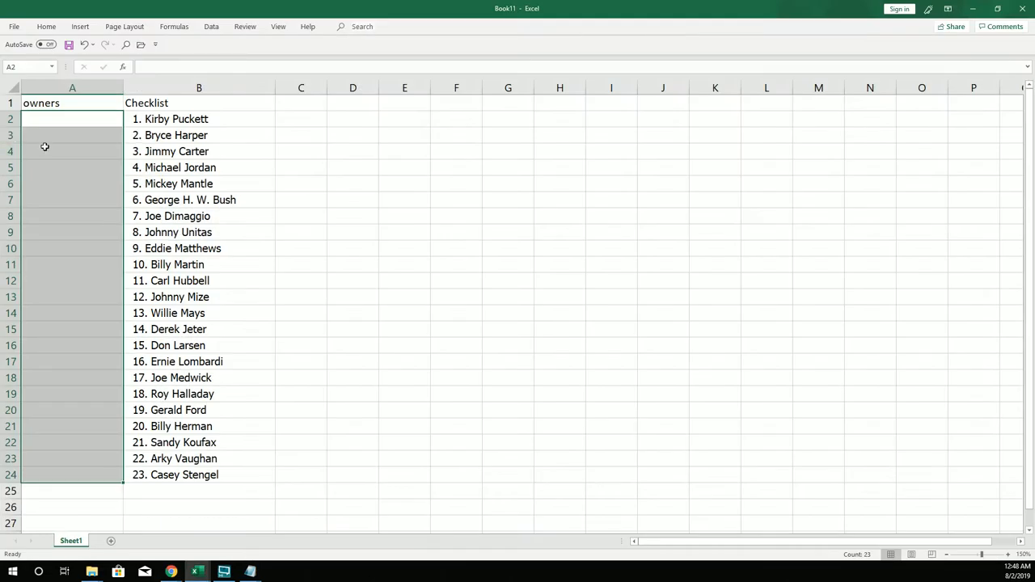
{"action": "right_click", "coordinate": [72, 119]}
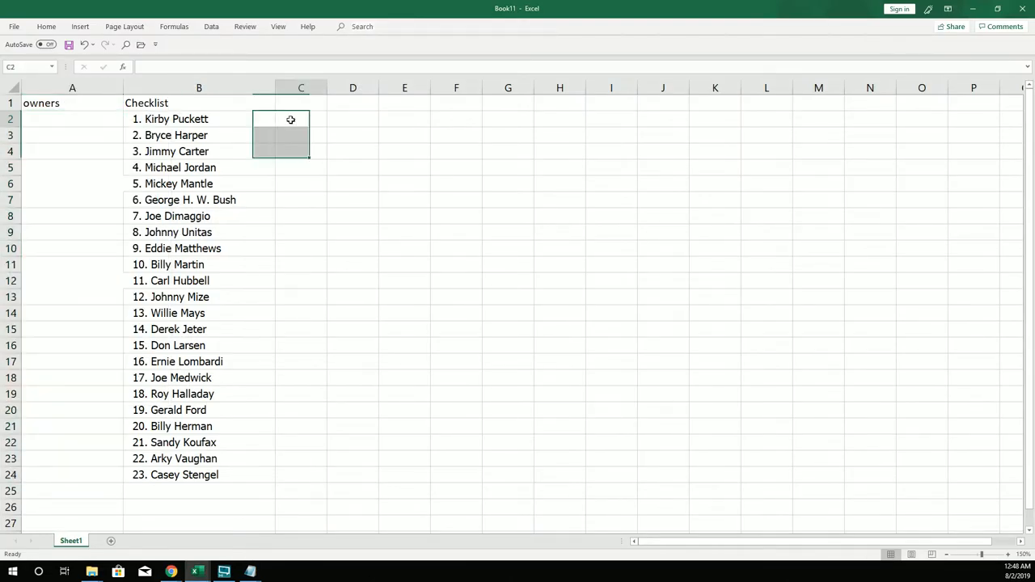
{"action": "left_click_drag", "start_coordinate": [300, 119], "coordinate": [301, 474]}
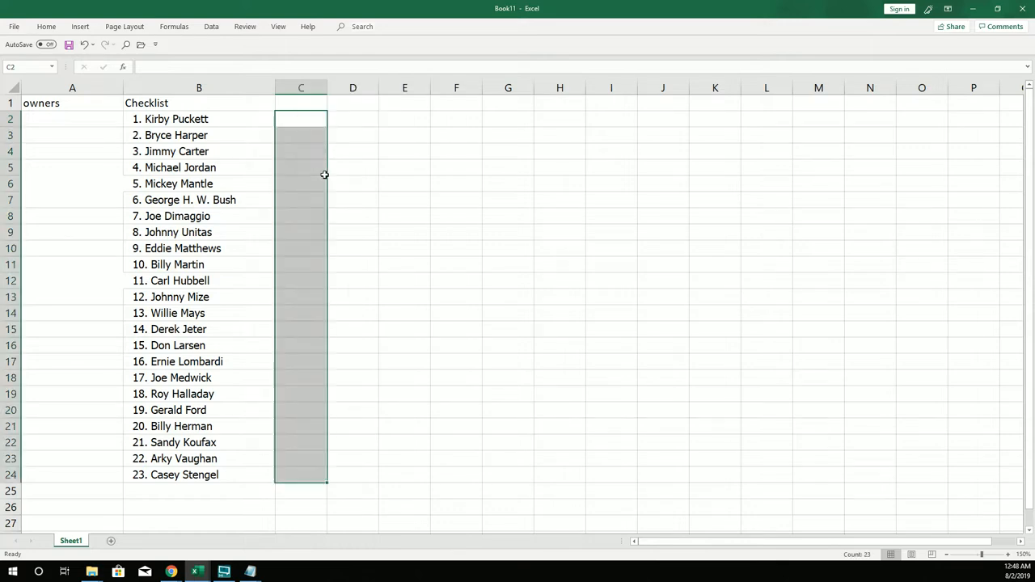
{"action": "left_click_drag", "start_coordinate": [328, 88], "coordinate": [387, 87]}
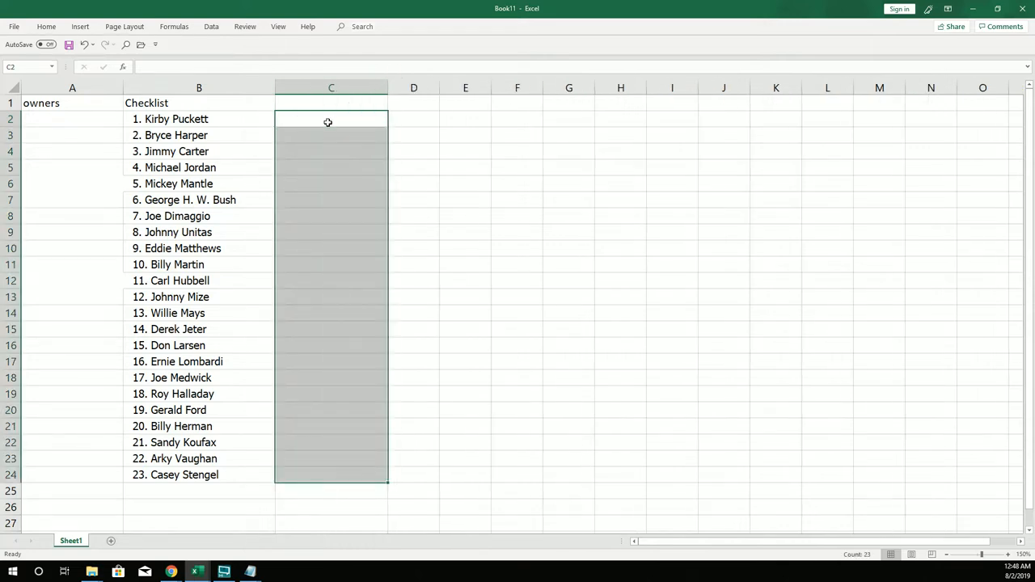
Recopy the randomized owner names and select the checklist entries in column B
{"action": "left_click", "coordinate": [331, 135]}
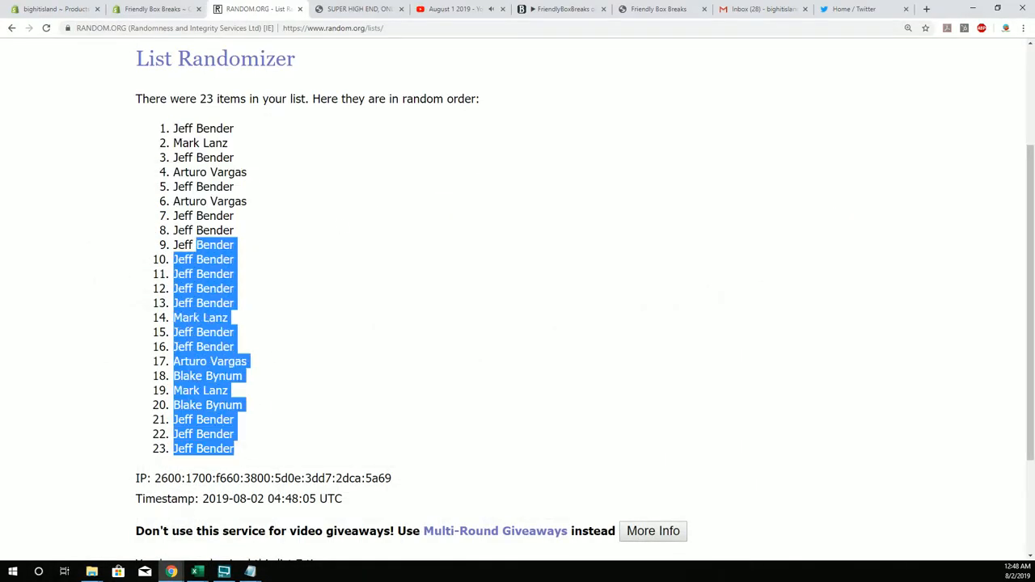
{"action": "right_click", "coordinate": [194, 153]}
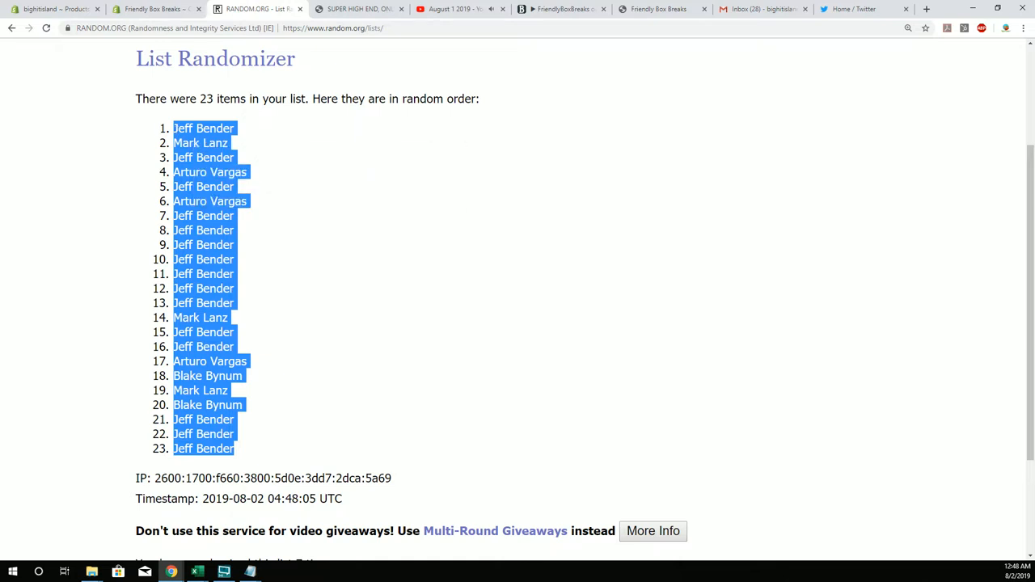
{"action": "left_click", "coordinate": [196, 572]}
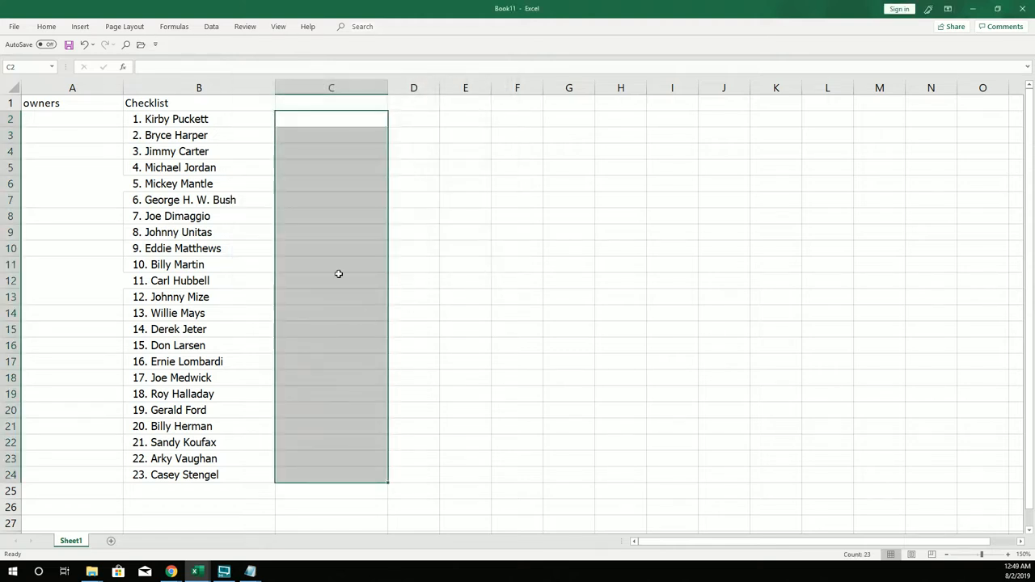
{"action": "mouse_move", "coordinate": [296, 234]}
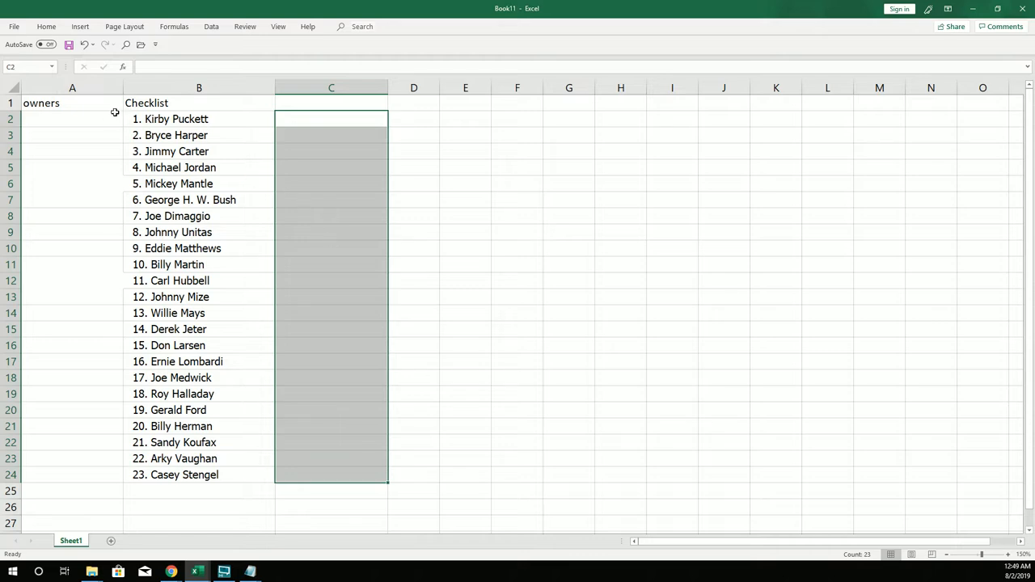
{"action": "left_click", "coordinate": [72, 119]}
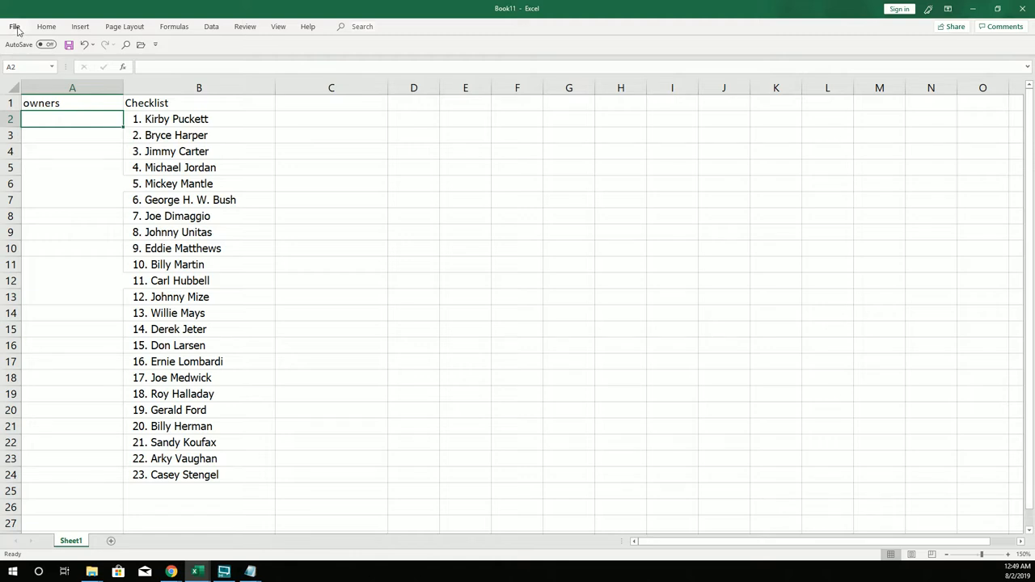
{"action": "left_click_drag", "start_coordinate": [176, 118], "coordinate": [177, 264]}
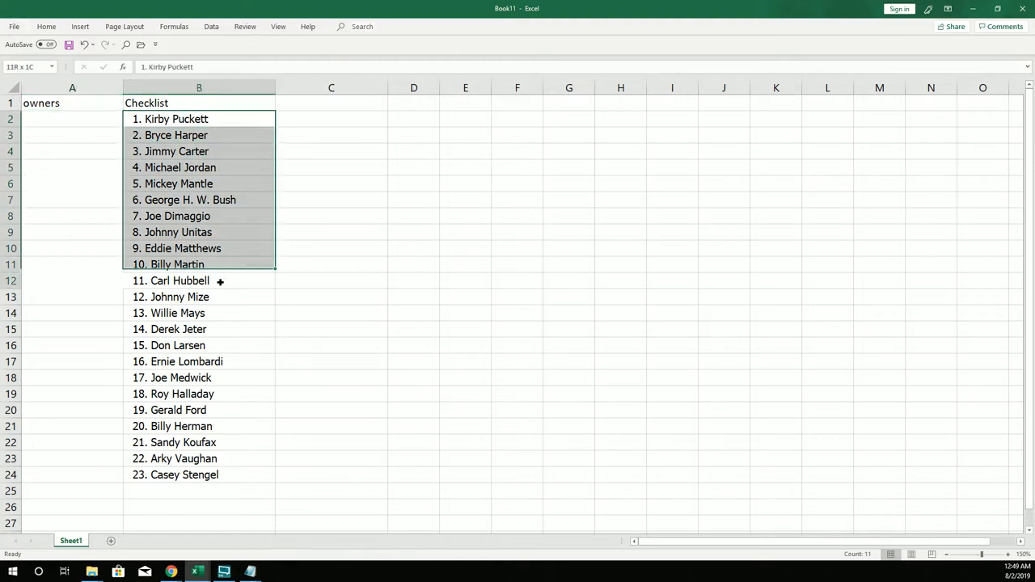
{"action": "right_click", "coordinate": [179, 280]}
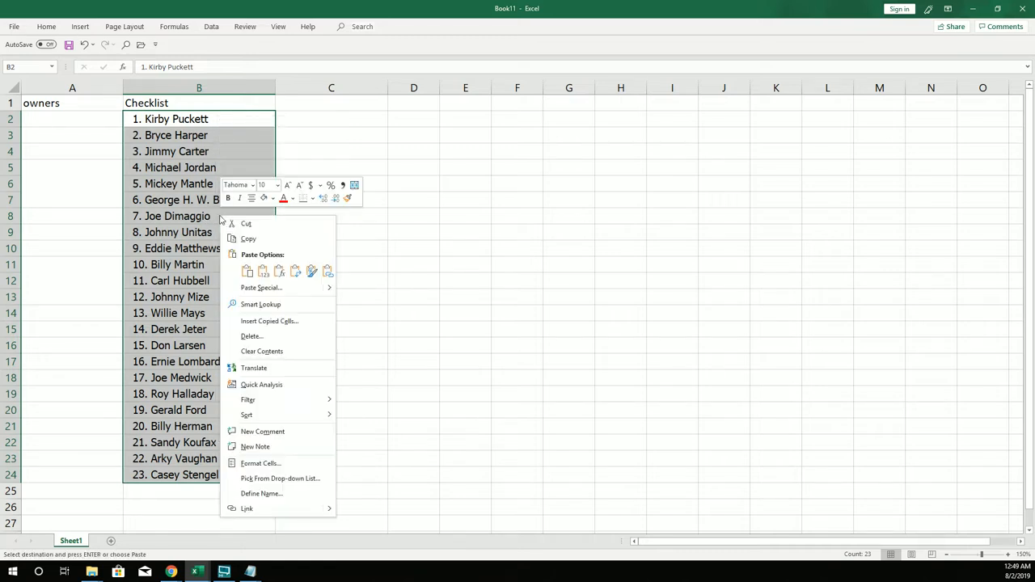
Create a blank workbook, paste the clipboard into it, then switch back to Book11
{"action": "left_click", "coordinate": [14, 25]}
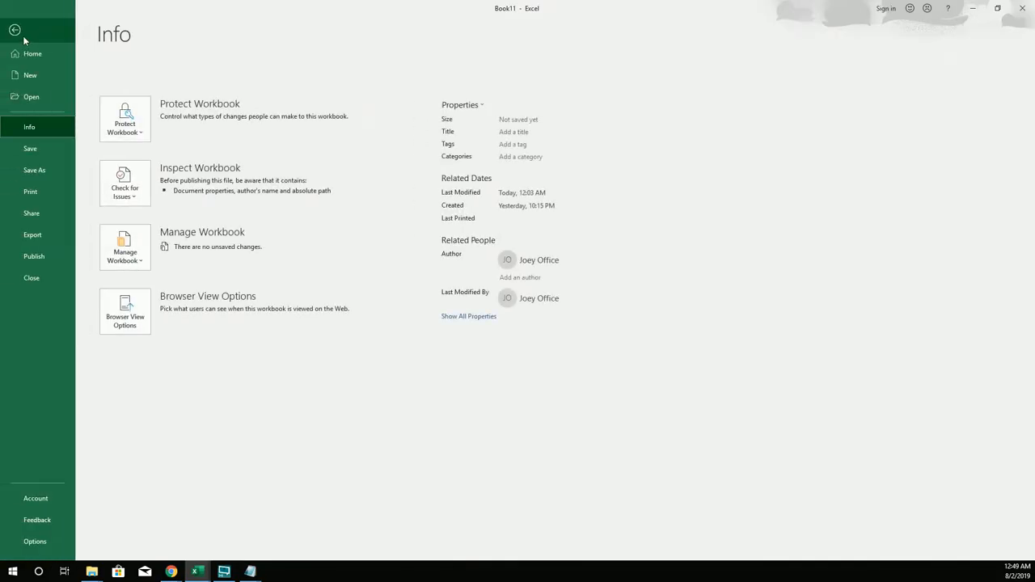
{"action": "left_click", "coordinate": [29, 74]}
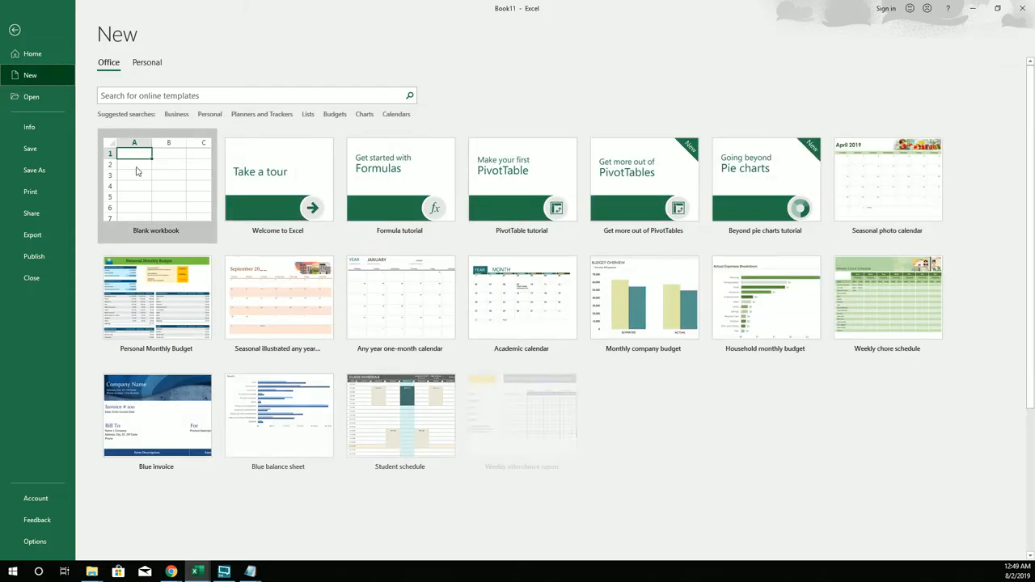
{"action": "left_click", "coordinate": [156, 186]}
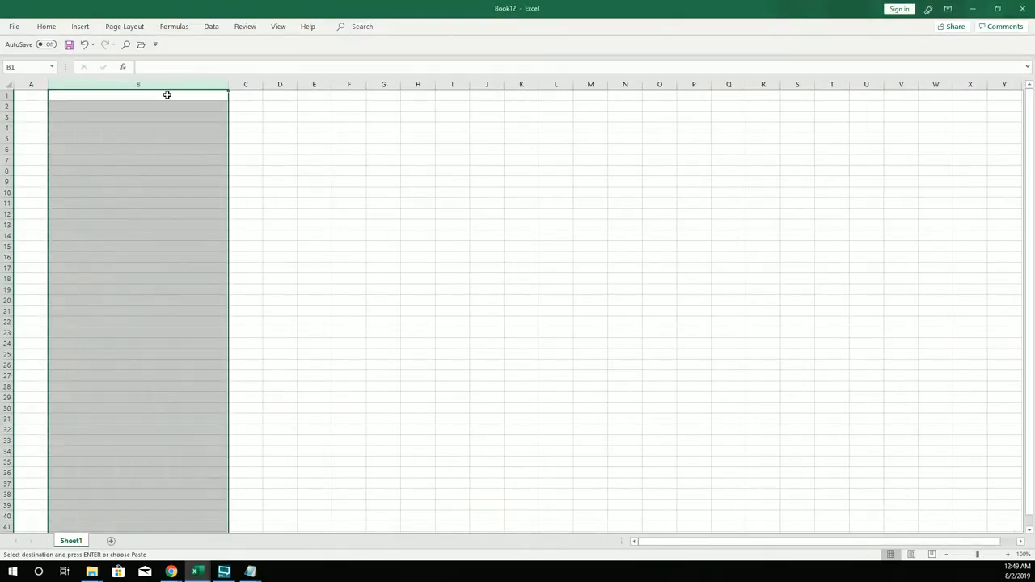
{"action": "right_click", "coordinate": [168, 94]}
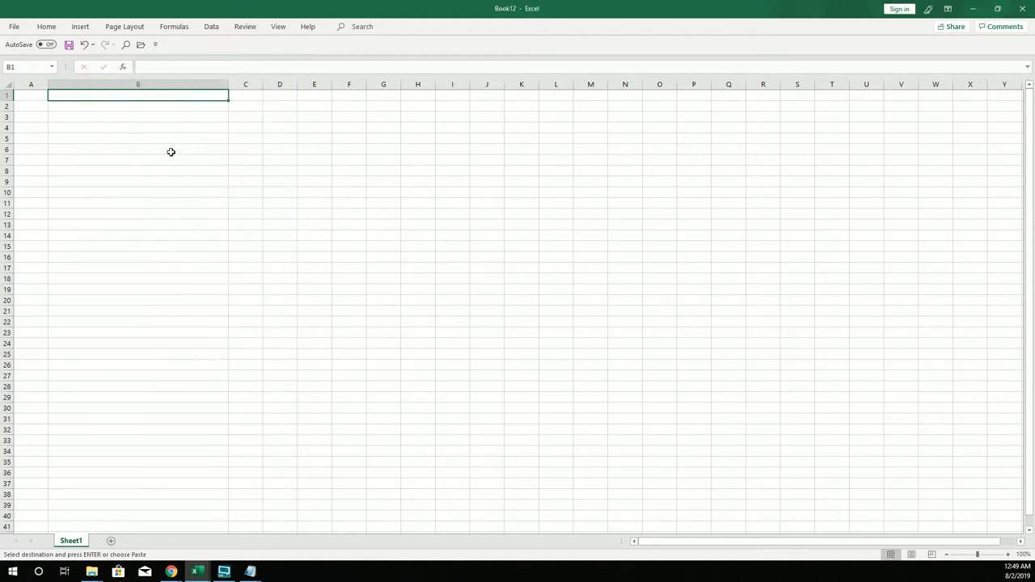
{"action": "right_click", "coordinate": [138, 95]}
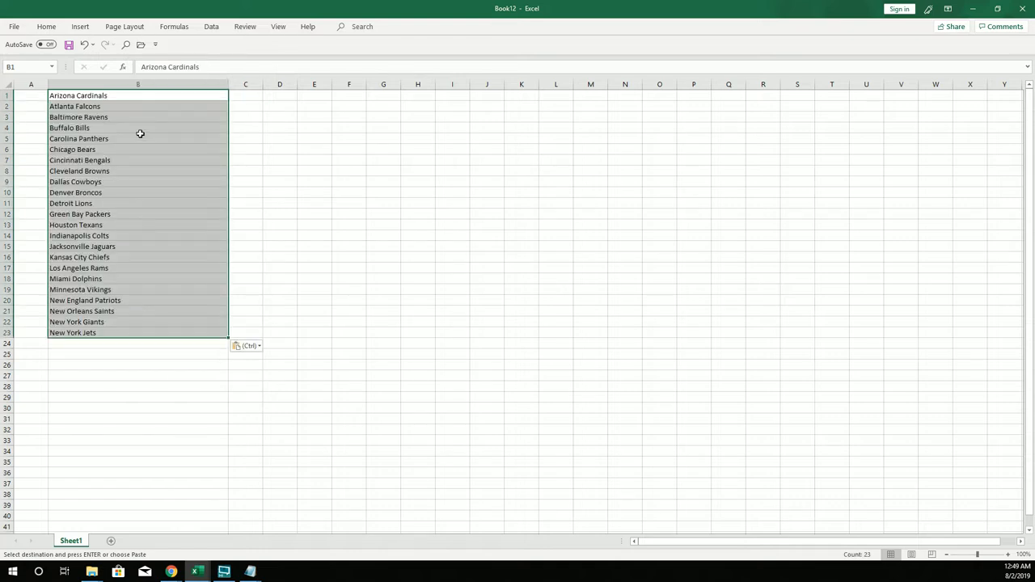
{"action": "mouse_move", "coordinate": [37, 230]}
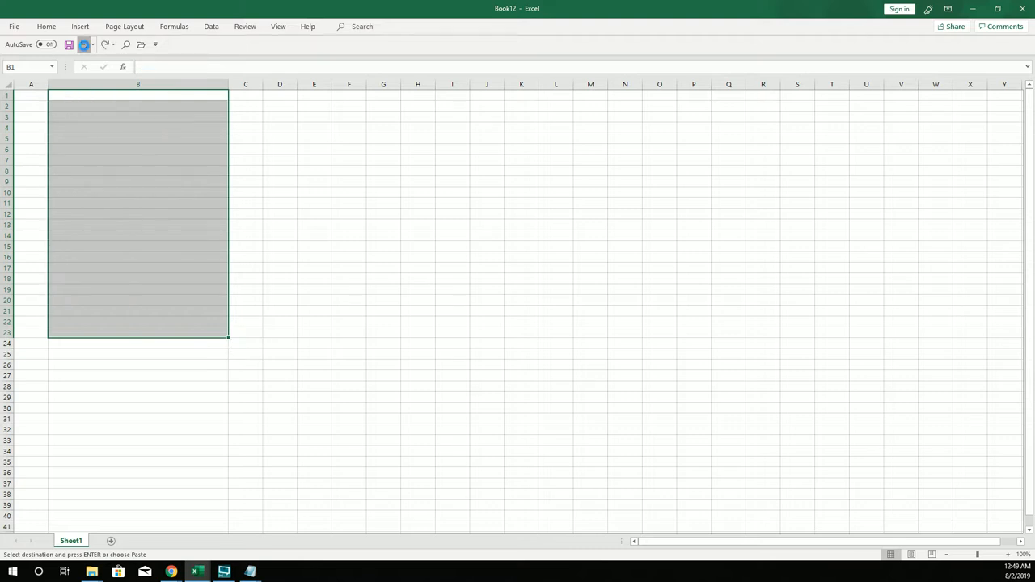
{"action": "left_click", "coordinate": [84, 45]}
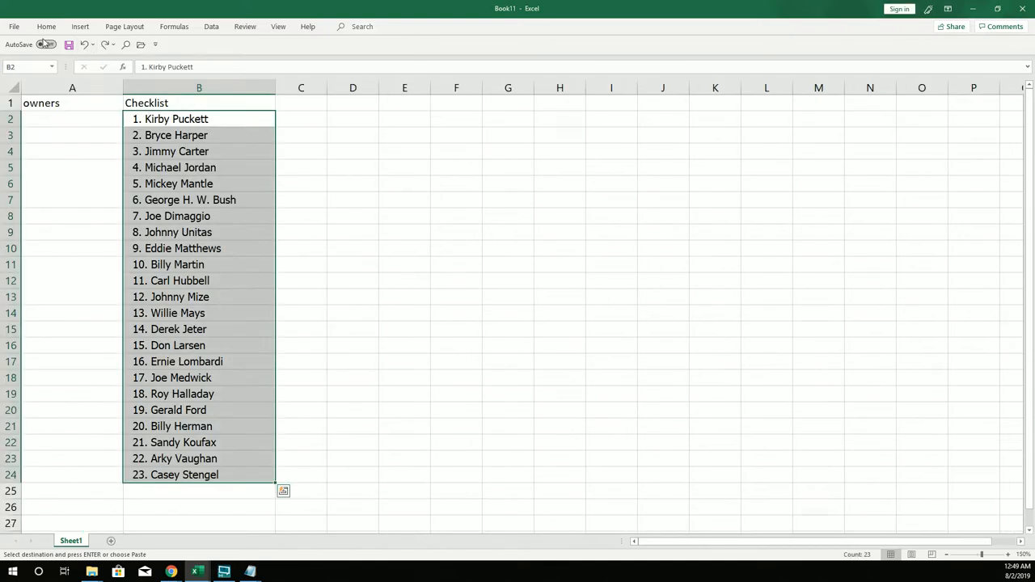
Copy the 23 numbered checklist entries into a new Notepad note, then minimize it
{"action": "left_click", "coordinate": [175, 135]}
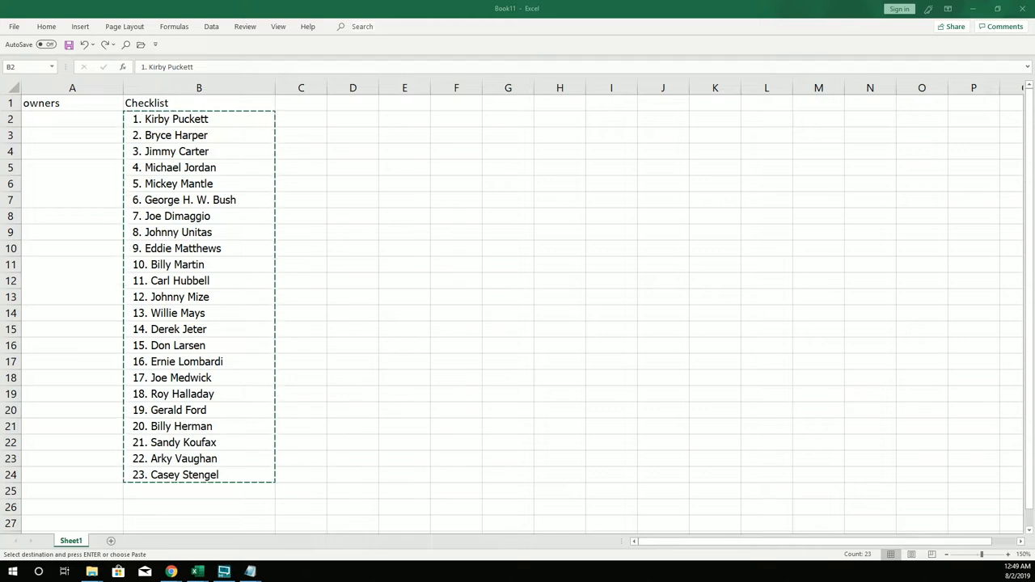
{"action": "left_click", "coordinate": [223, 572]}
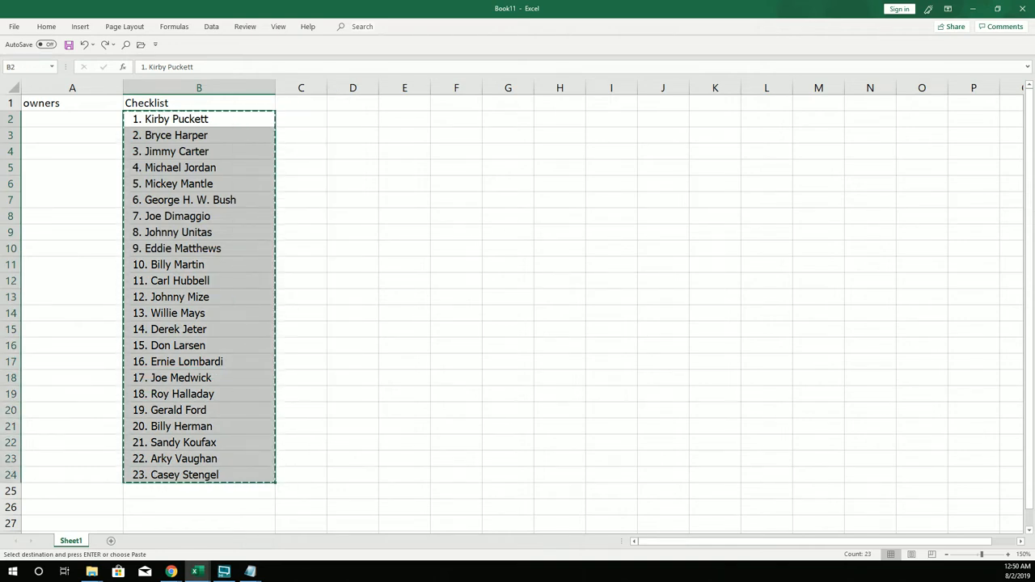
{"action": "left_click", "coordinate": [223, 572]}
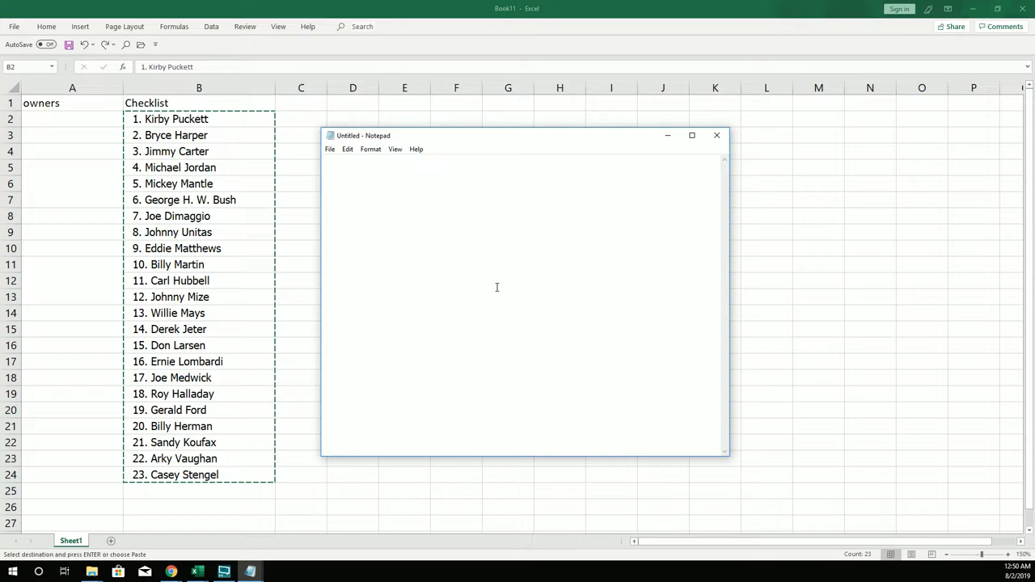
{"action": "key", "text": "ctrl+v"}
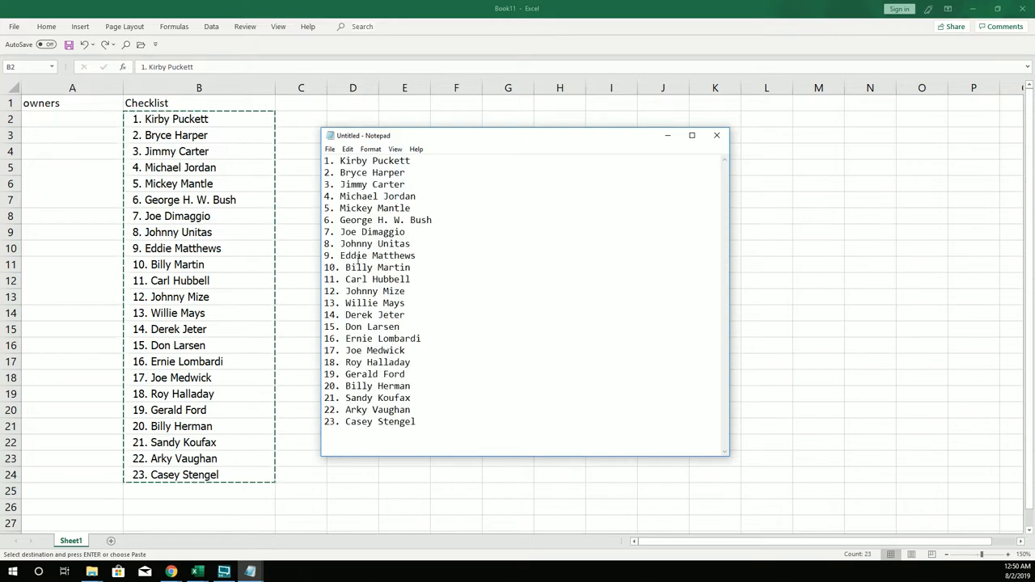
{"action": "left_click", "coordinate": [714, 135]}
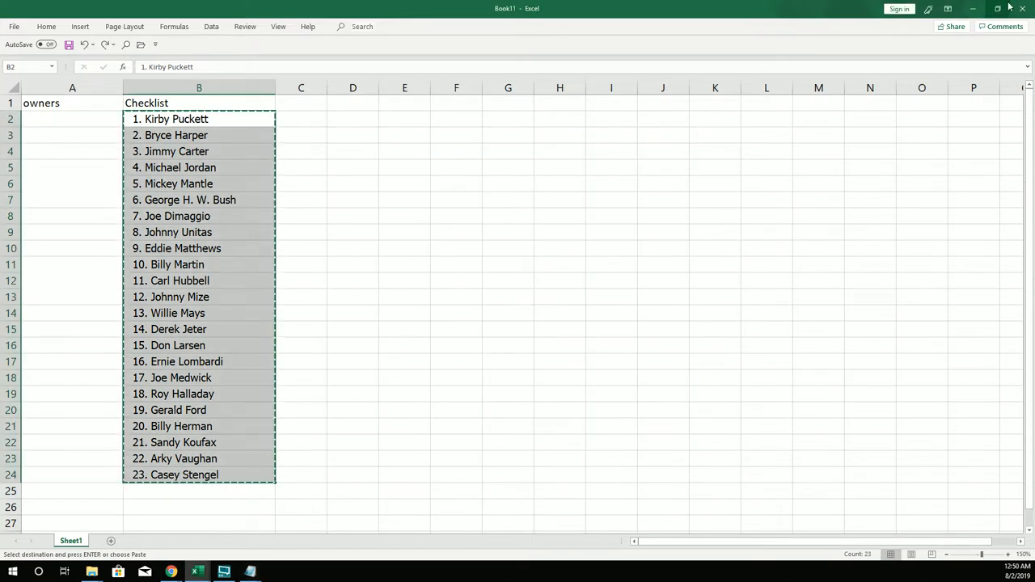
Close the old workbook, maximize the new one, and enter 'owners' and 'checklist' headers
{"action": "left_click", "coordinate": [1022, 9]}
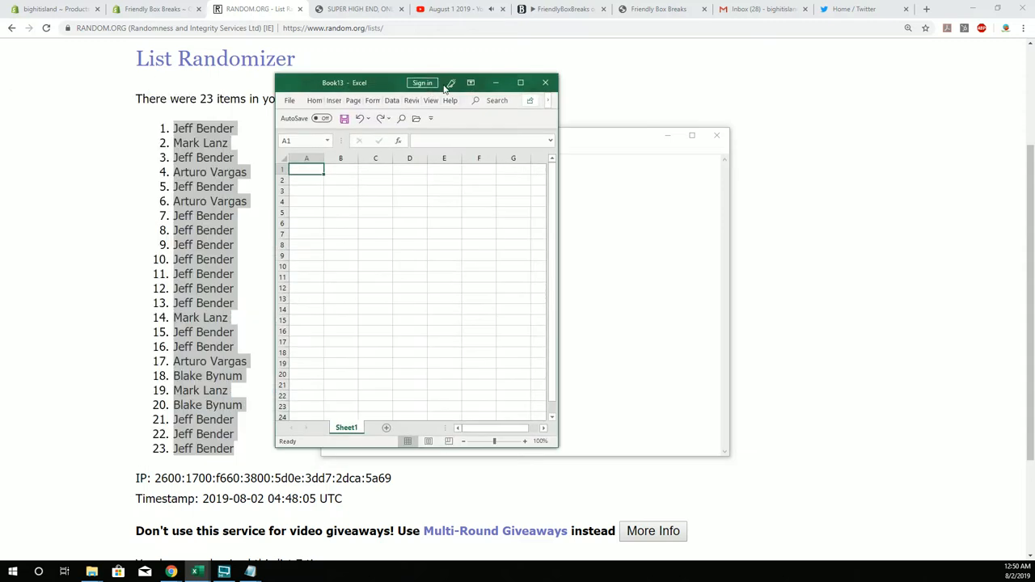
{"action": "left_click", "coordinate": [520, 83]}
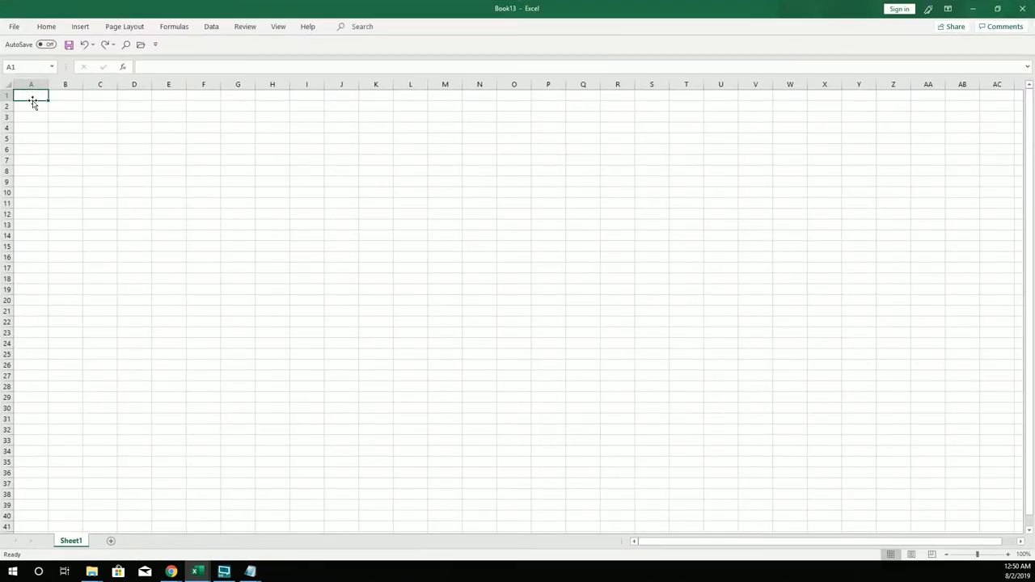
{"action": "double_click", "coordinate": [31, 95]}
{"action": "type", "text": "owners"}
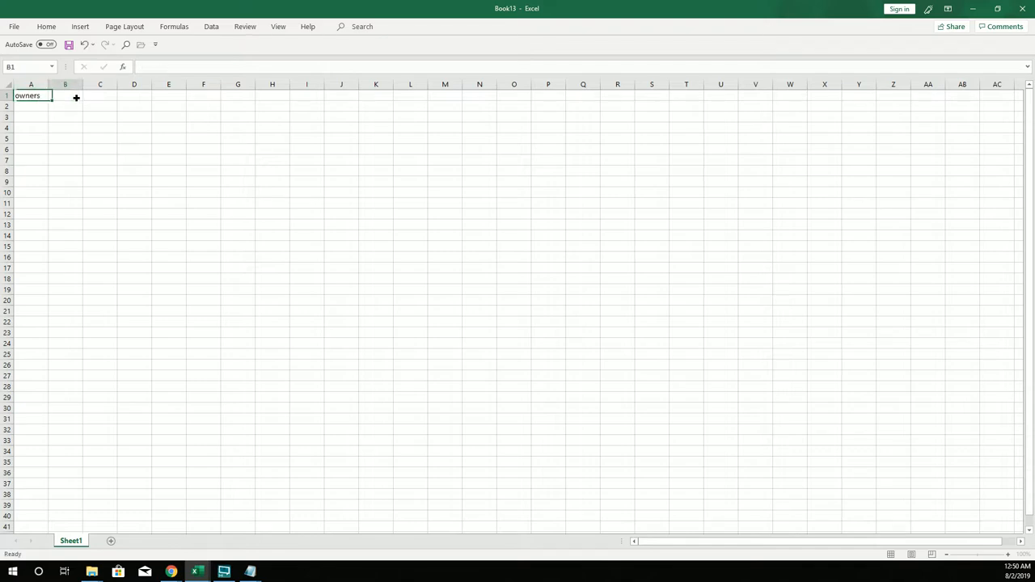
{"action": "type", "text": "checklist"}
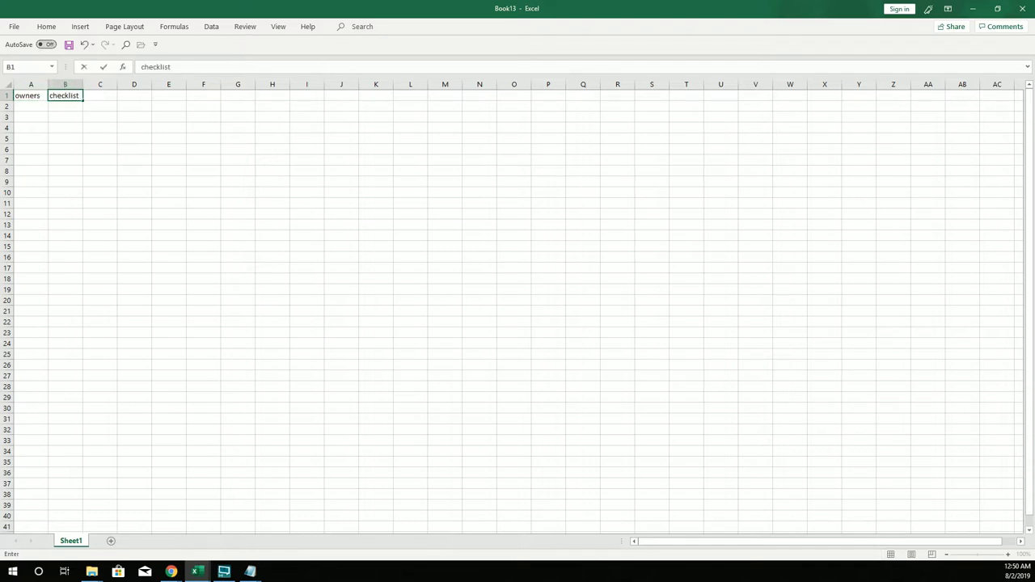
{"action": "left_click", "coordinate": [31, 95]}
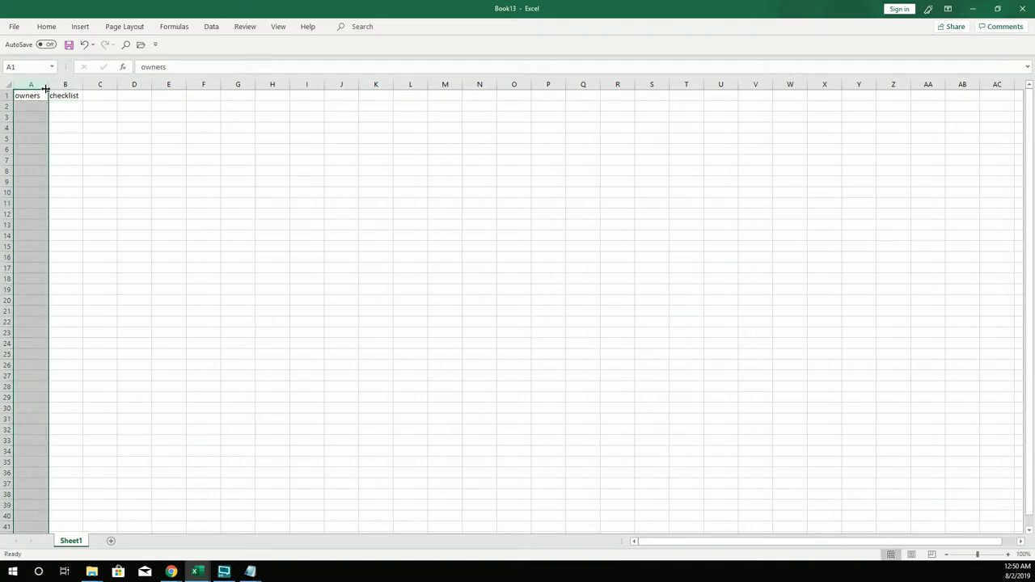
{"action": "left_click_drag", "start_coordinate": [46, 84], "coordinate": [100, 84]}
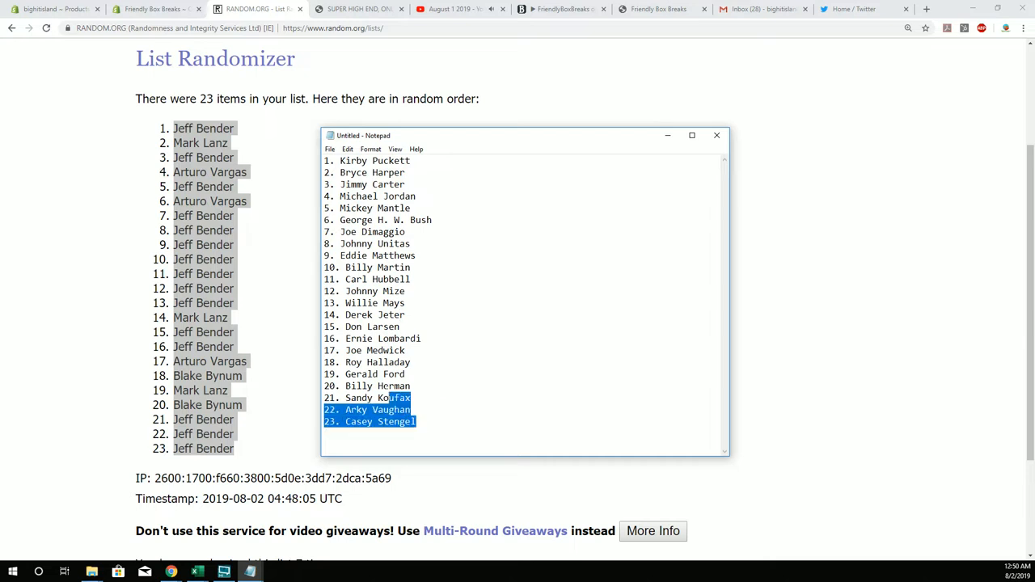
Paste the Notepad checklist into B2, then select the randomized owner list on RANDOM.ORG
{"action": "right_click", "coordinate": [364, 220]}
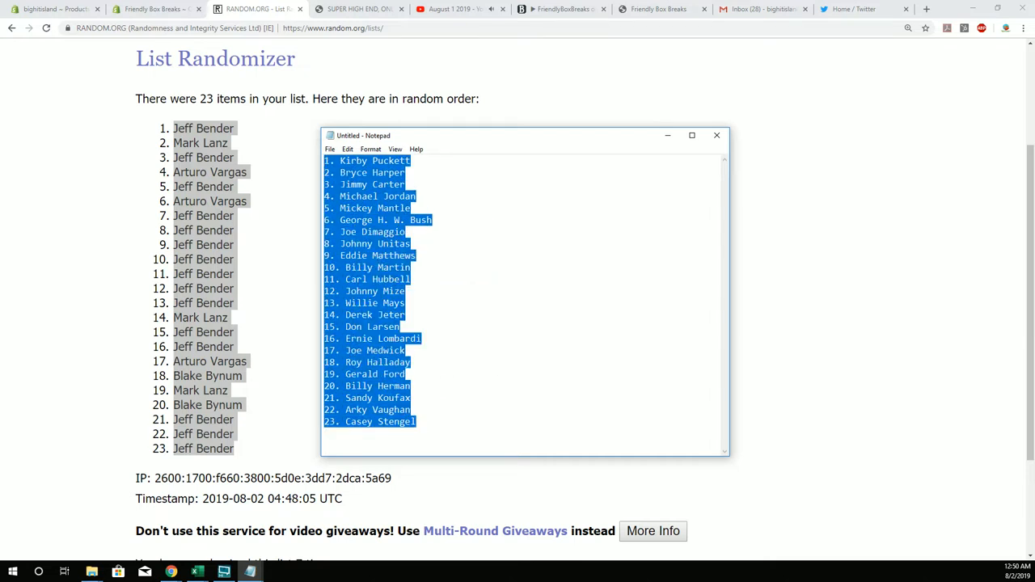
{"action": "left_click", "coordinate": [196, 571]}
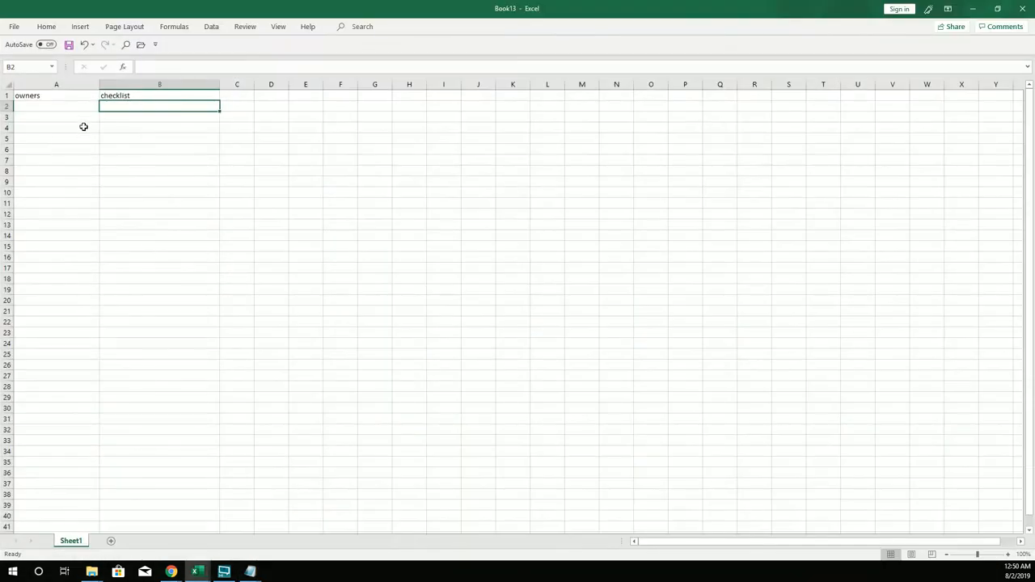
{"action": "right_click", "coordinate": [159, 107]}
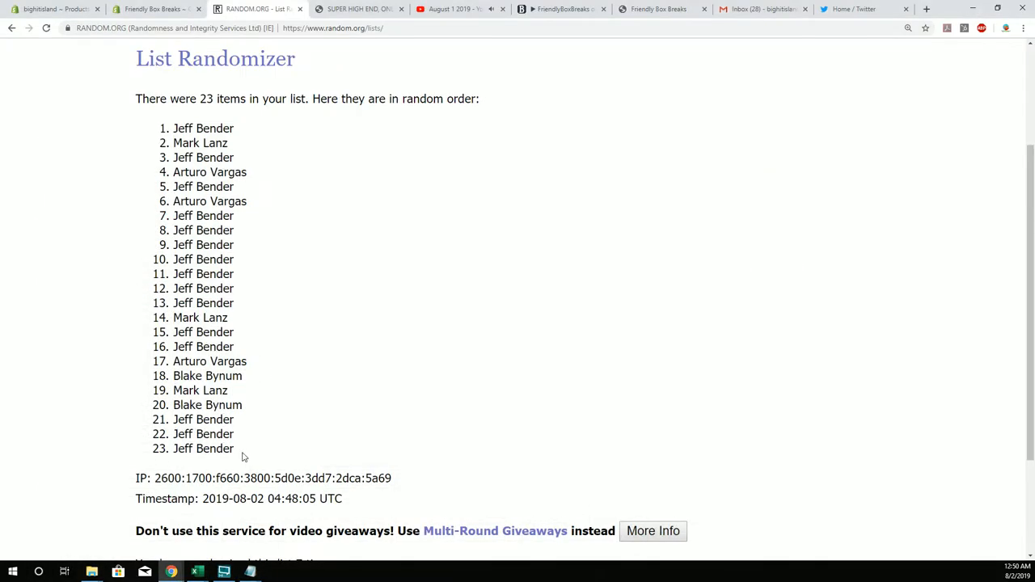
{"action": "left_click_drag", "start_coordinate": [173, 127], "coordinate": [236, 449]}
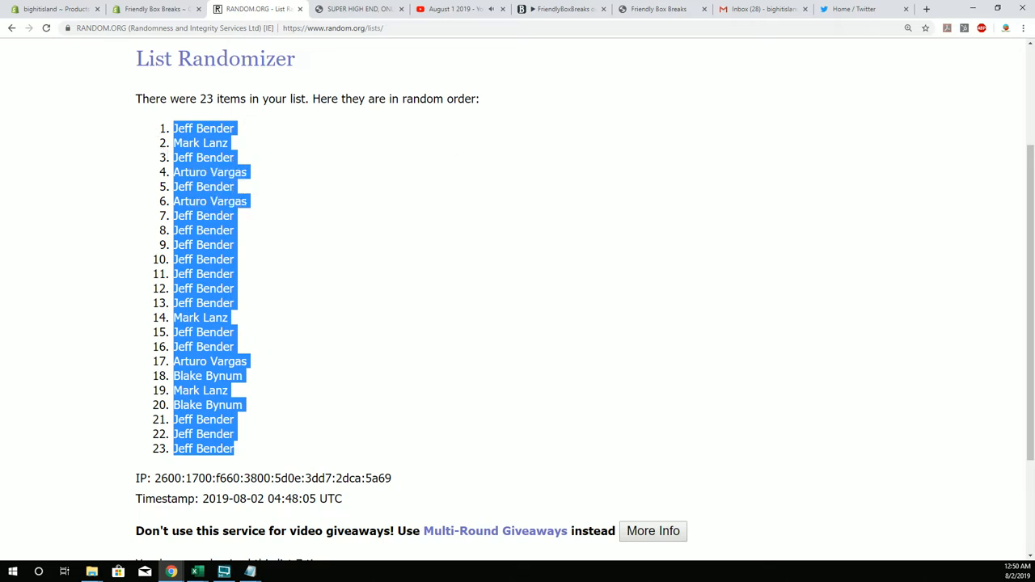
{"action": "left_click", "coordinate": [196, 571]}
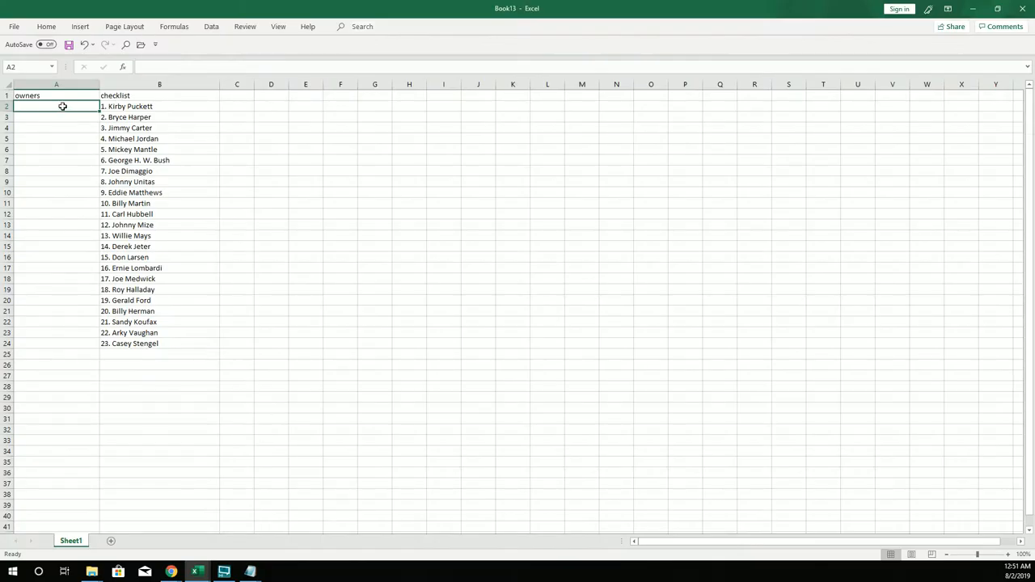
{"action": "key", "text": "ctrl+v"}
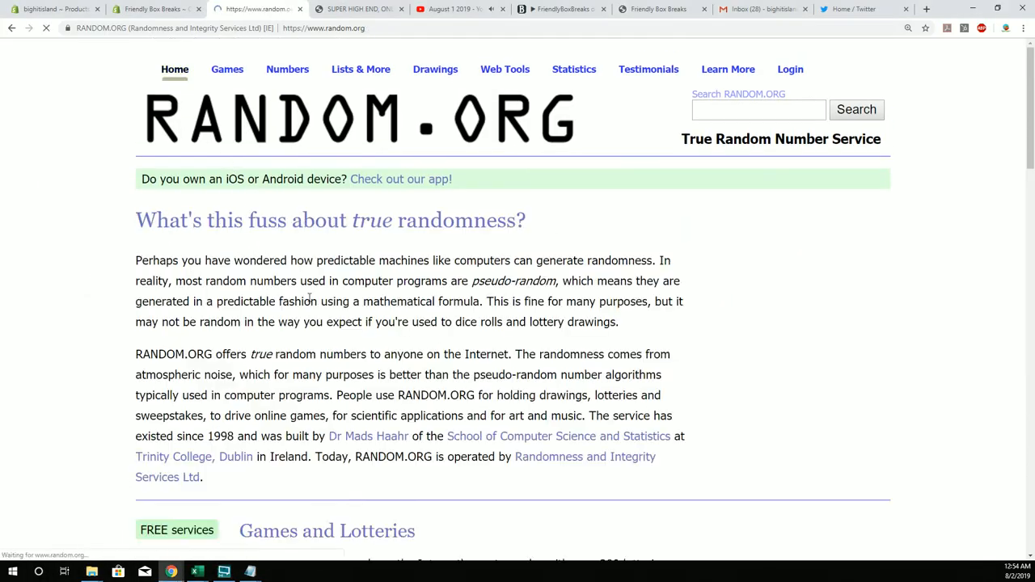
Randomize the 23 owner names, click Again! four times, and highlight the first result
{"action": "scroll", "scroll_direction": "down", "scroll_amount": 3}
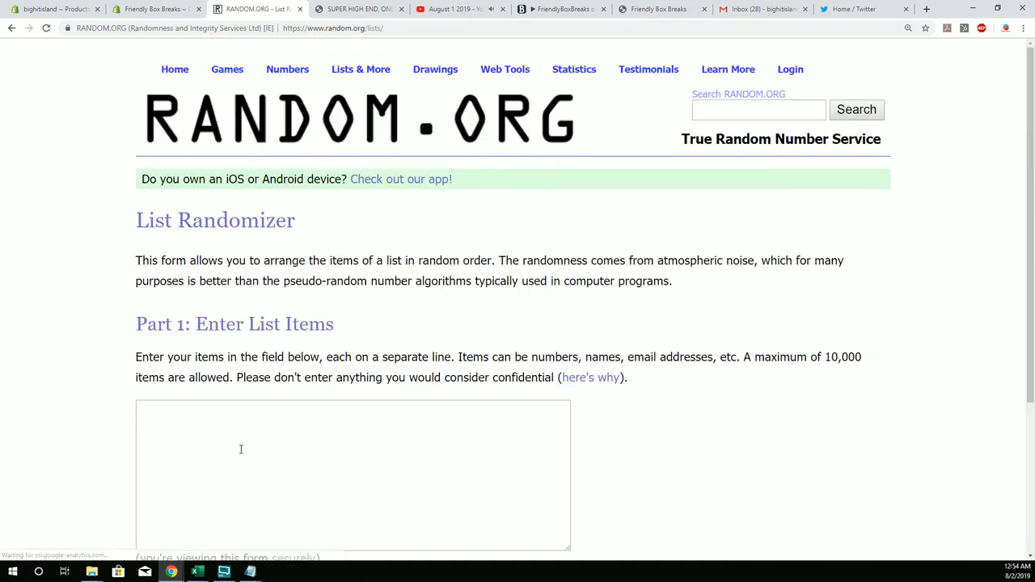
{"action": "scroll", "scroll_direction": "down", "scroll_amount": 3}
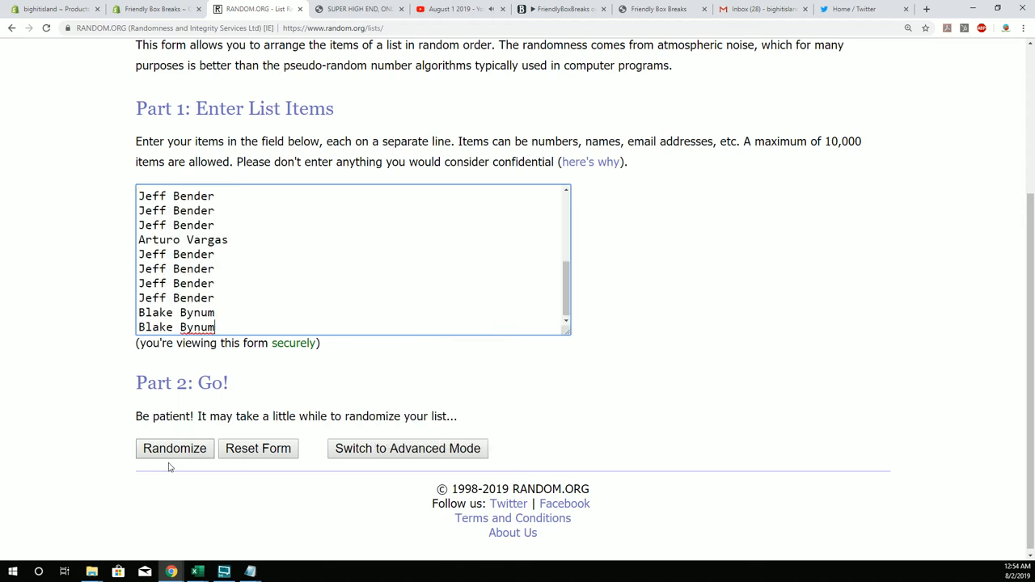
{"action": "left_click", "coordinate": [174, 448]}
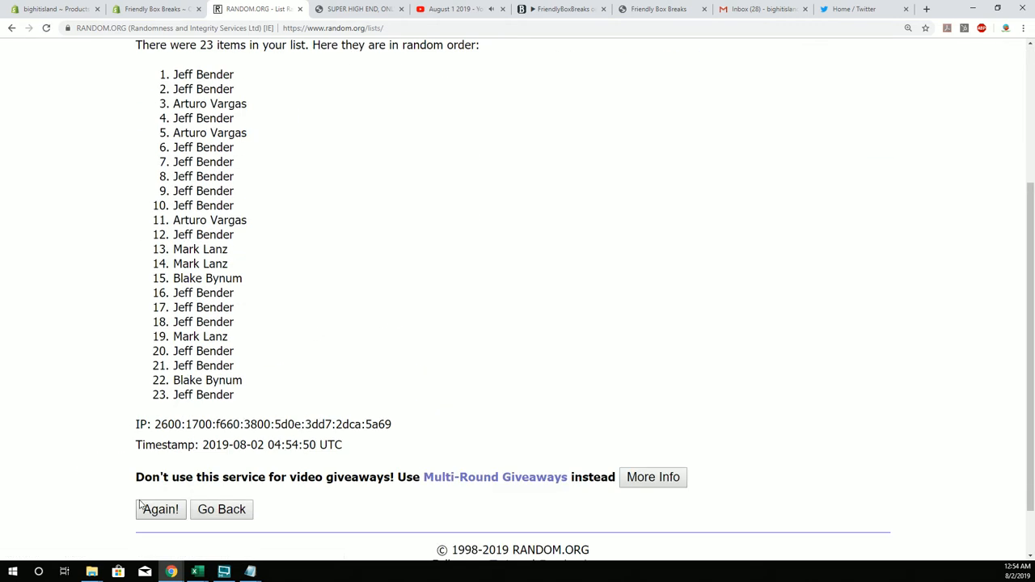
{"action": "left_click", "coordinate": [159, 509]}
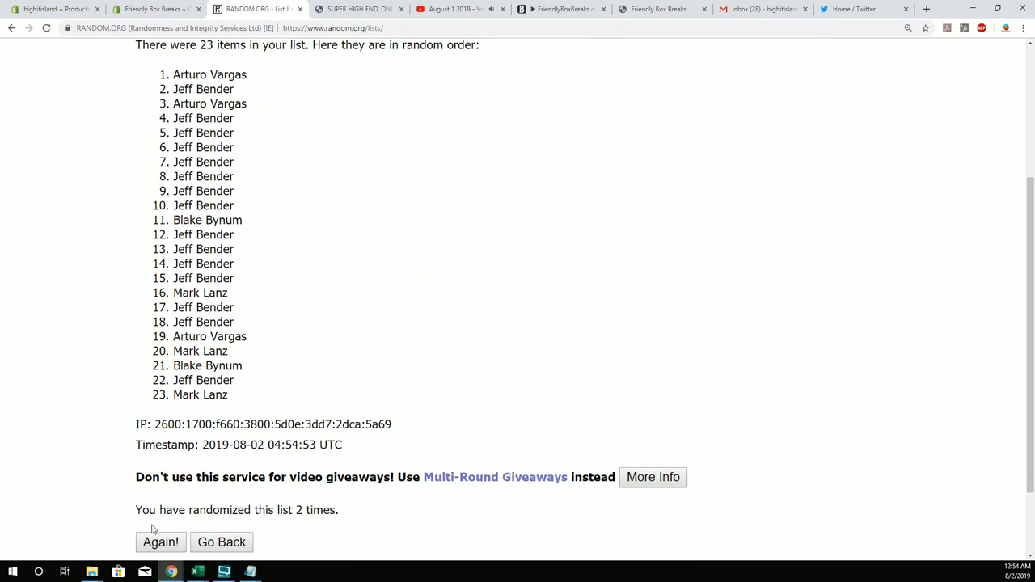
{"action": "left_click", "coordinate": [160, 541]}
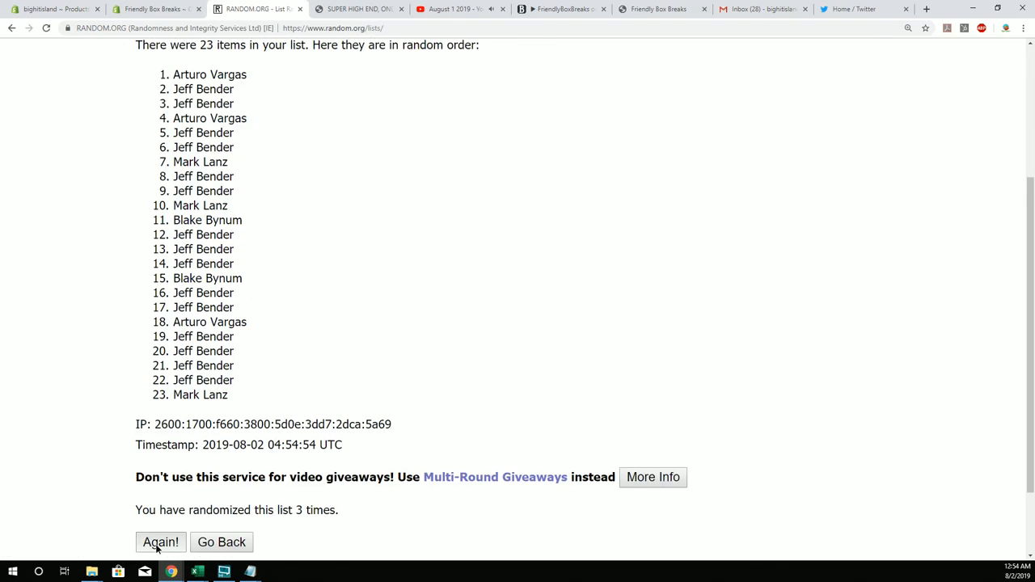
{"action": "left_click", "coordinate": [160, 541]}
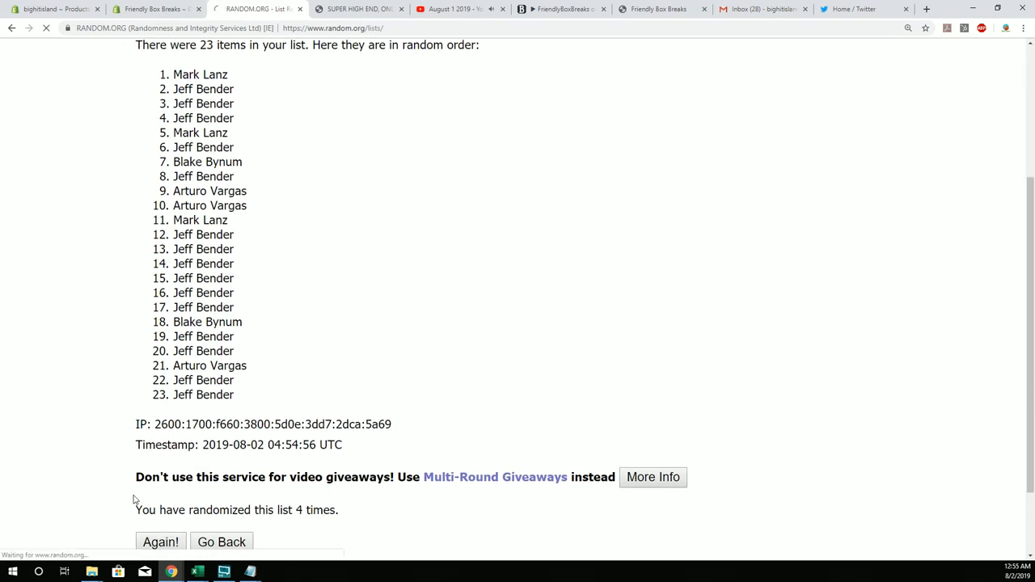
{"action": "left_click", "coordinate": [159, 541]}
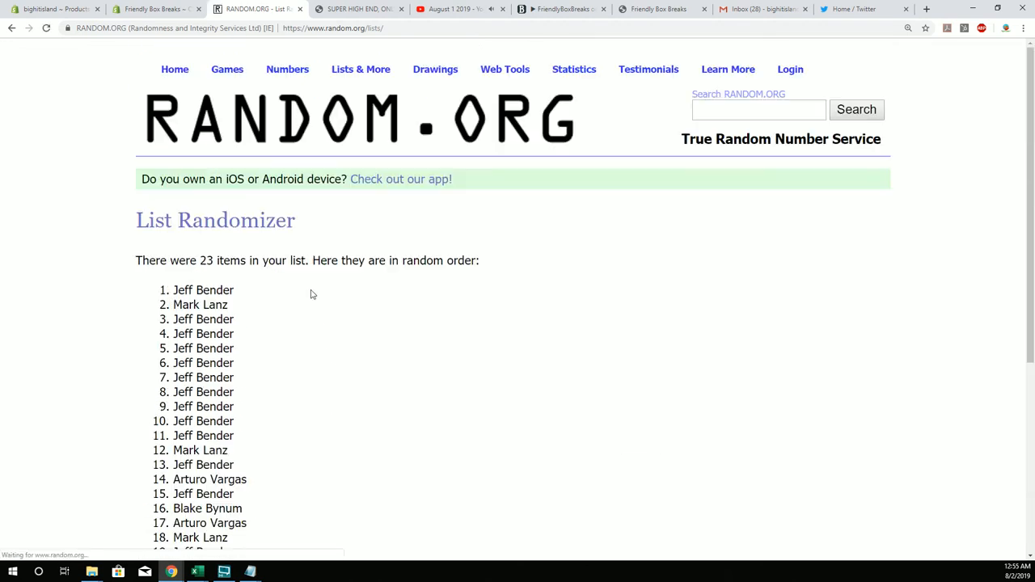
{"action": "double_click", "coordinate": [202, 289]}
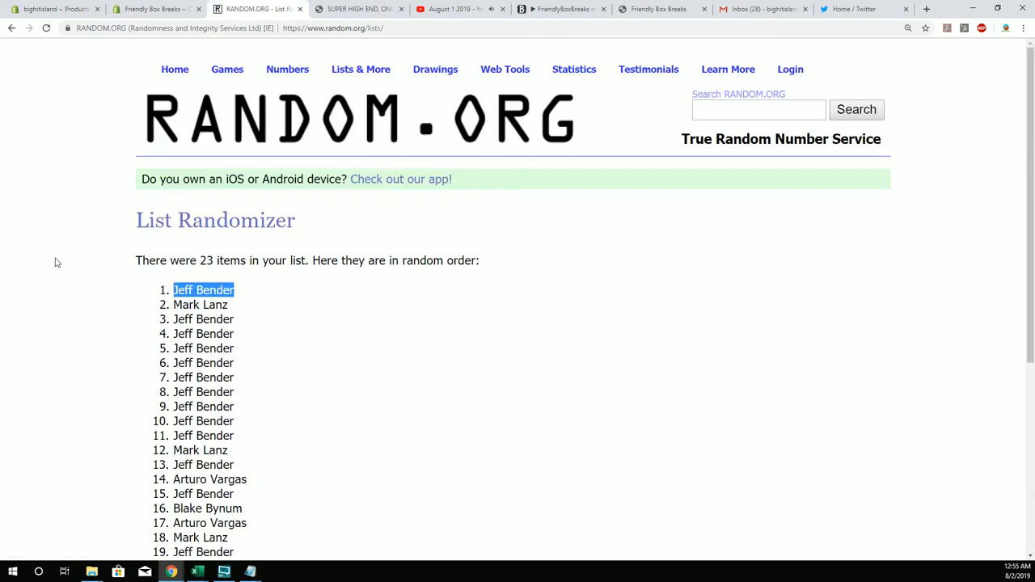